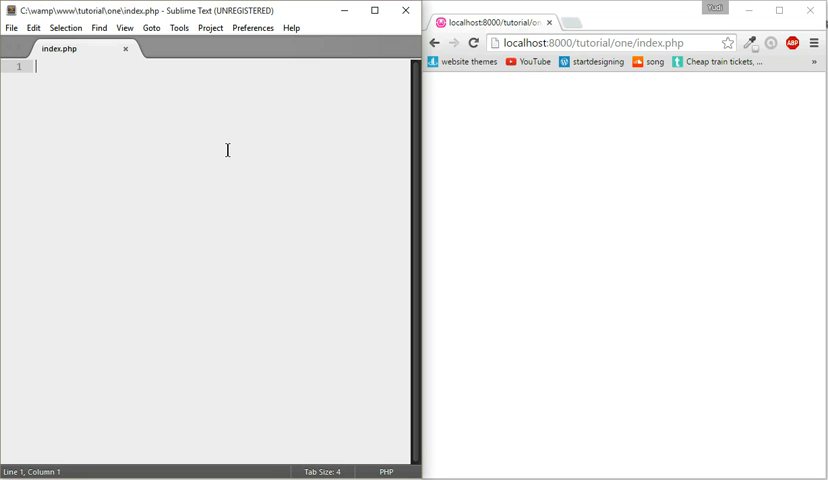
mouse_move(70, 59)
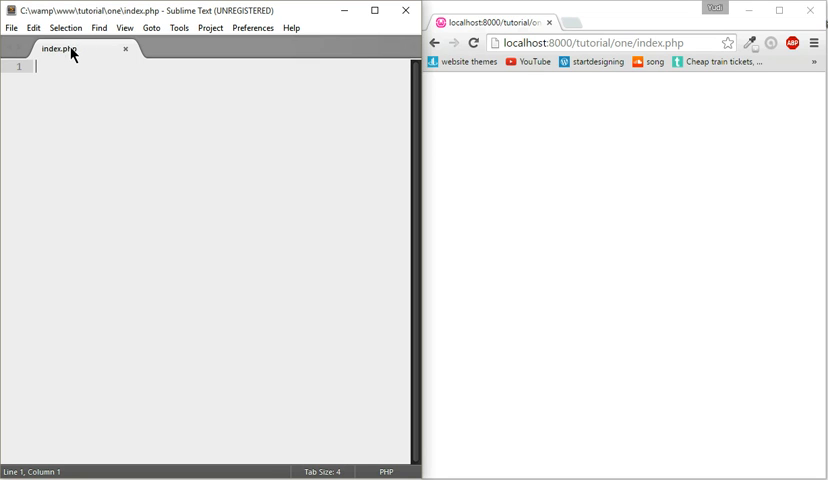
mouse_move(154, 118)
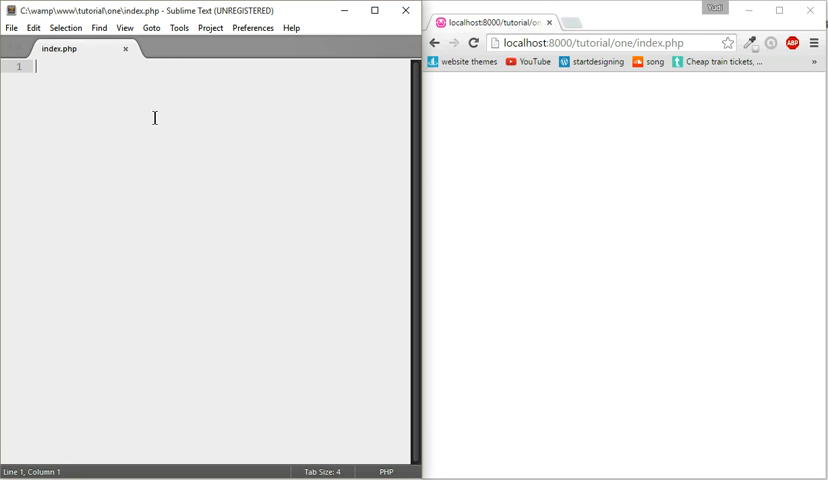
mouse_move(159, 122)
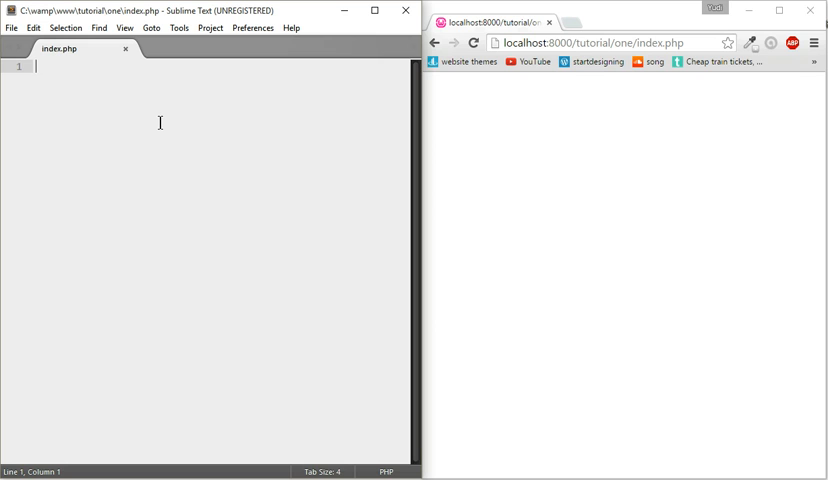
- Add opening and closing html tags, discarding the generated page skeleton
text(<html)
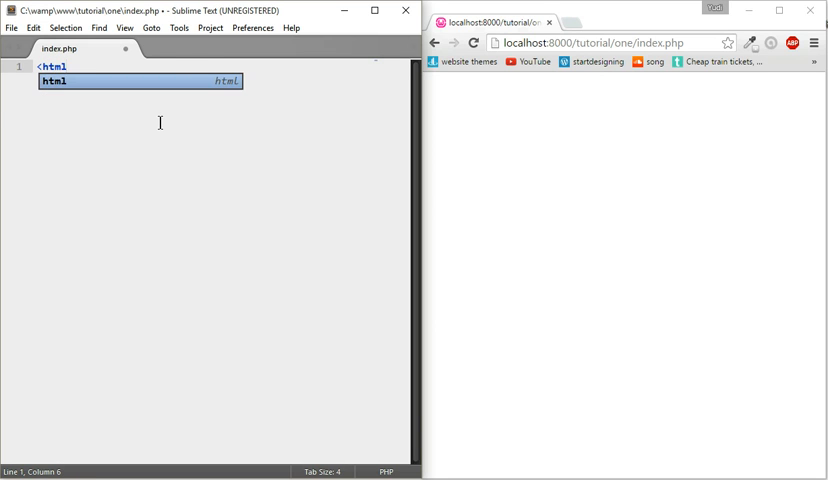
key(Tab)
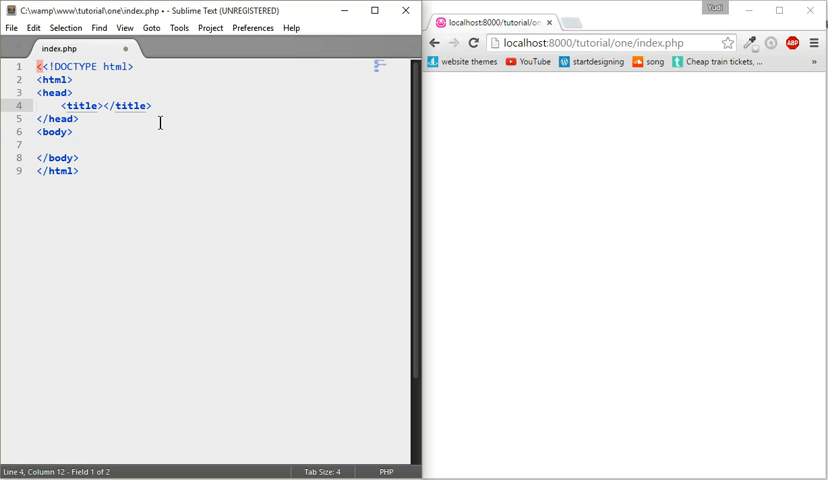
key(ctrl+a)
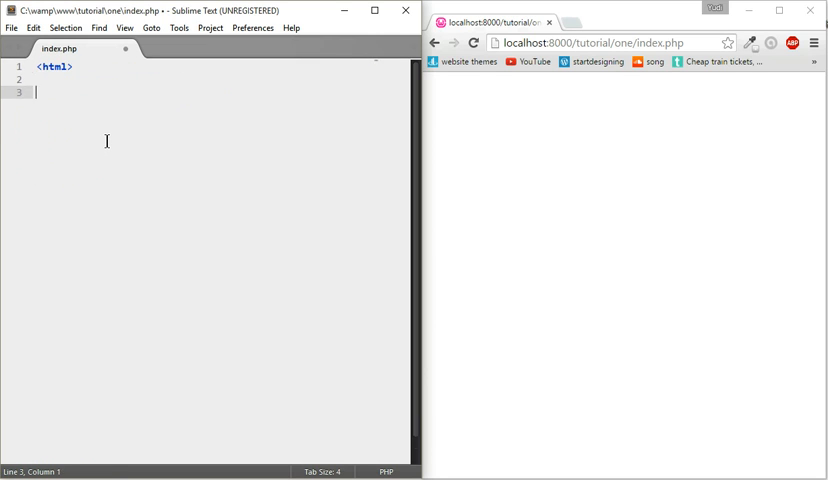
text(</html>ht)
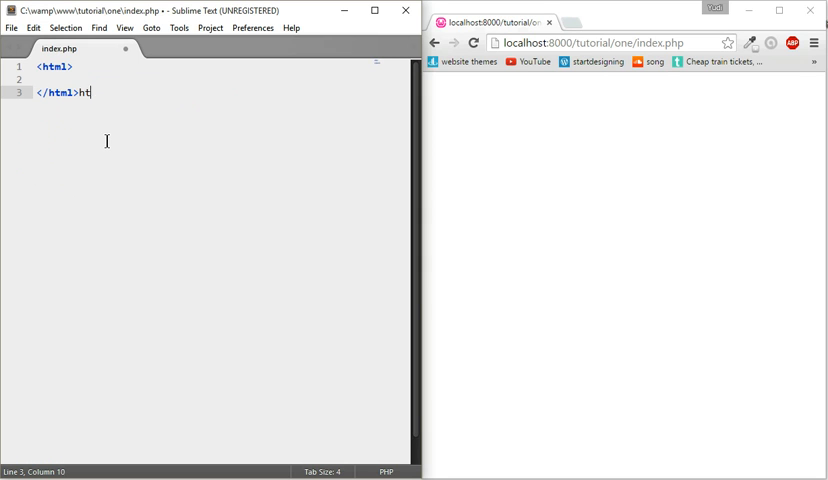
- Insert a form with action index.php and method POST inside the html
text(form >)
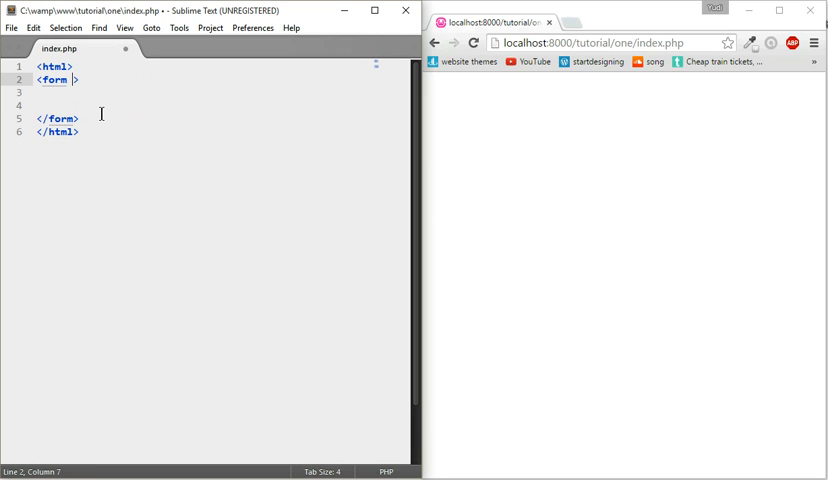
text(action=")
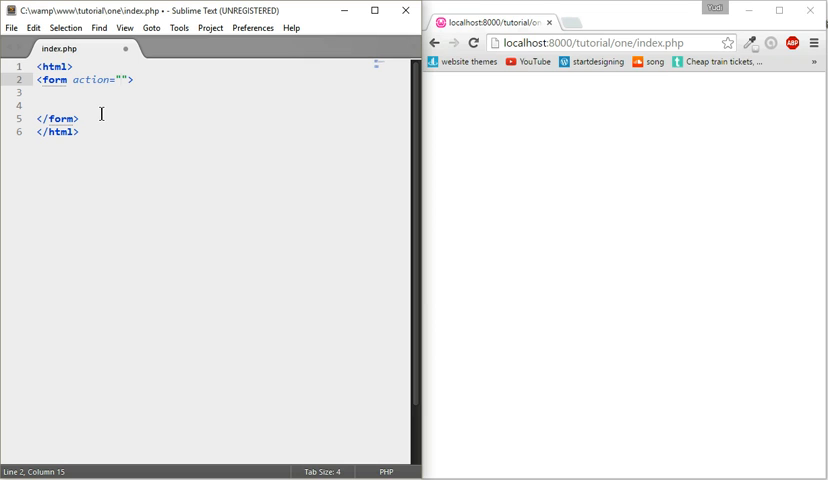
click(120, 80)
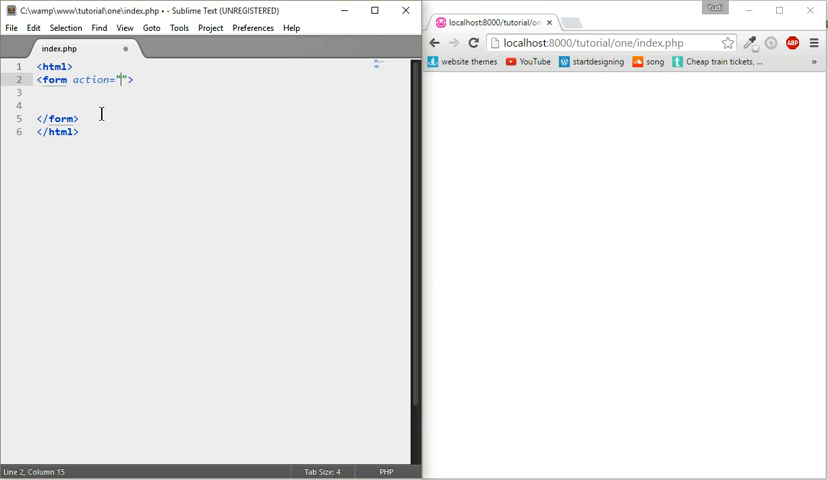
text(index.php)
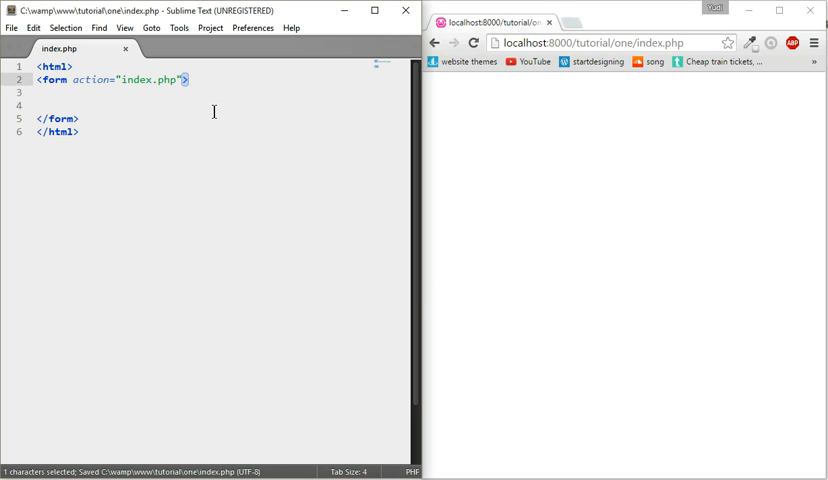
text(method)
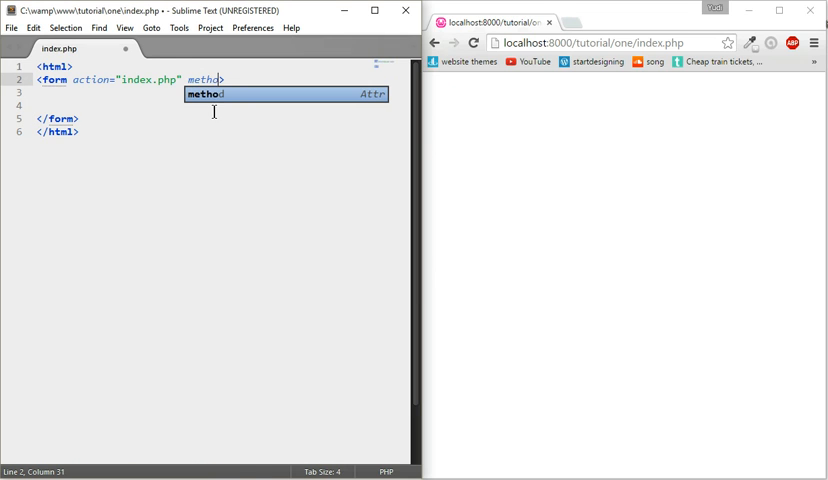
key(Tab)
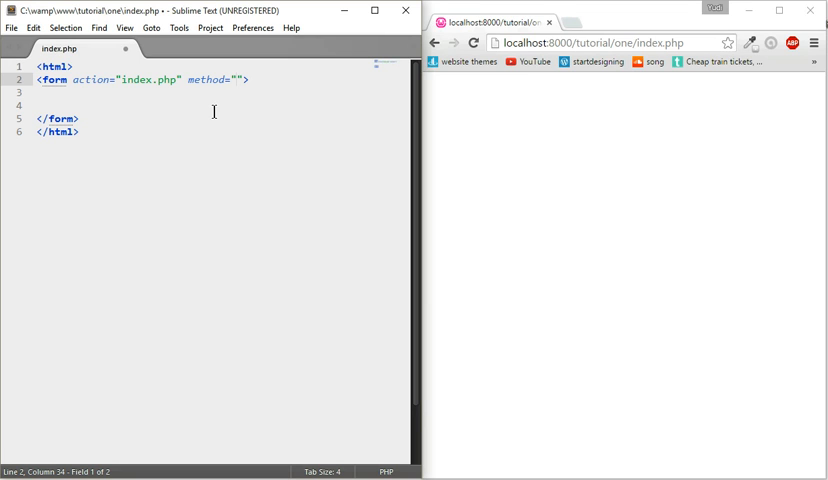
text(POST)
click(220, 105)
text(<)
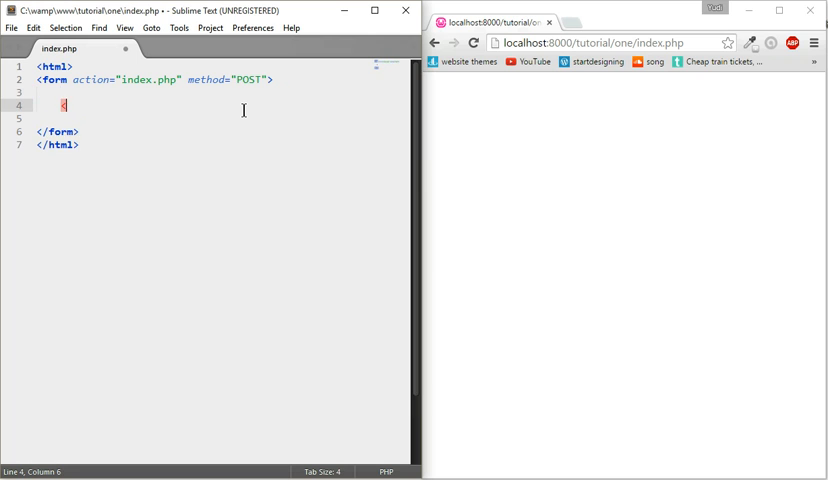
- Write a text input named name with placeholder Name inside the form
text(input)
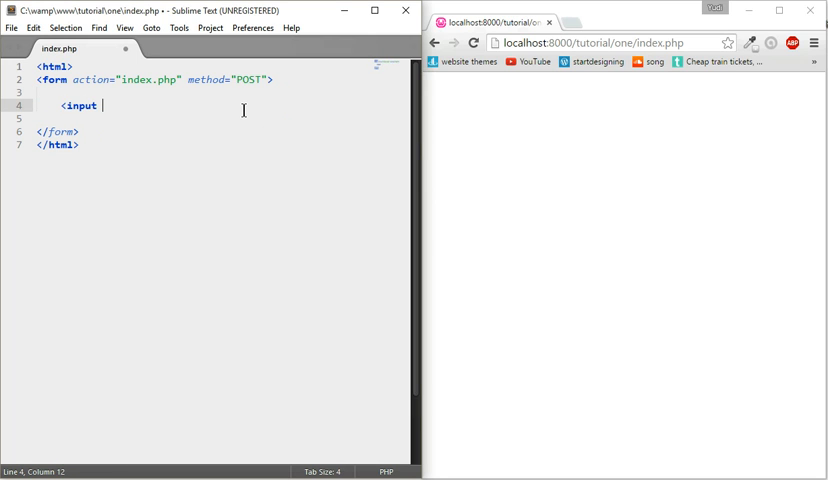
text(type="">)
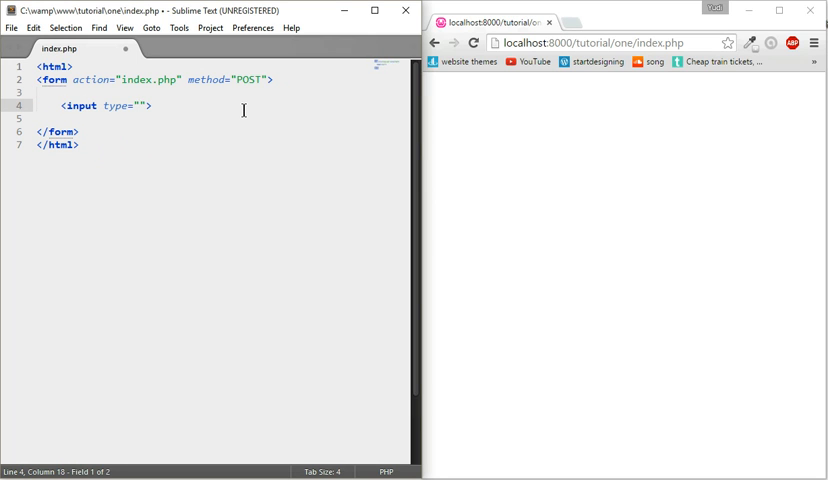
text(text)
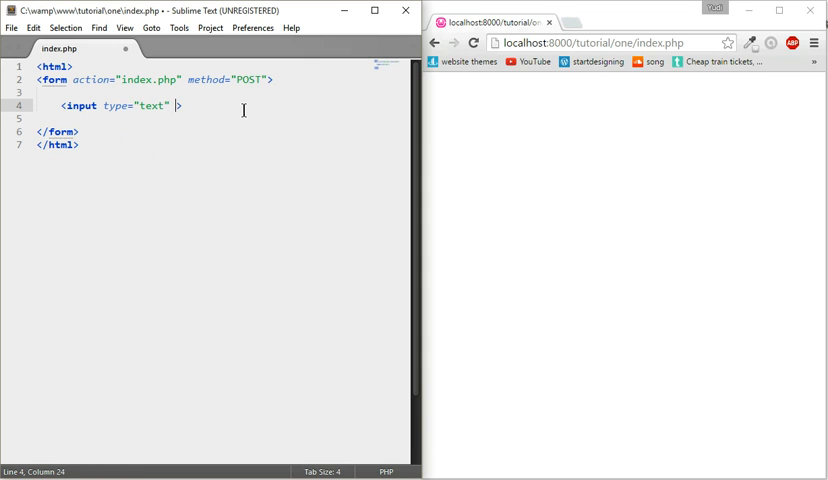
text(name="")
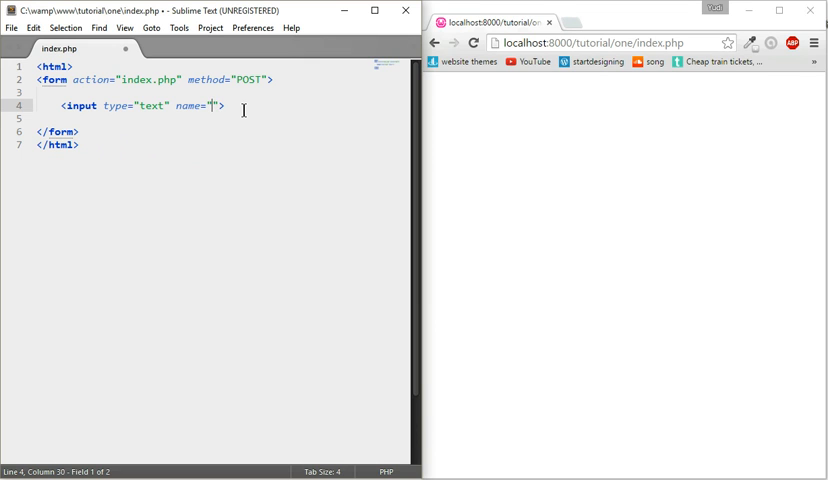
text(name)
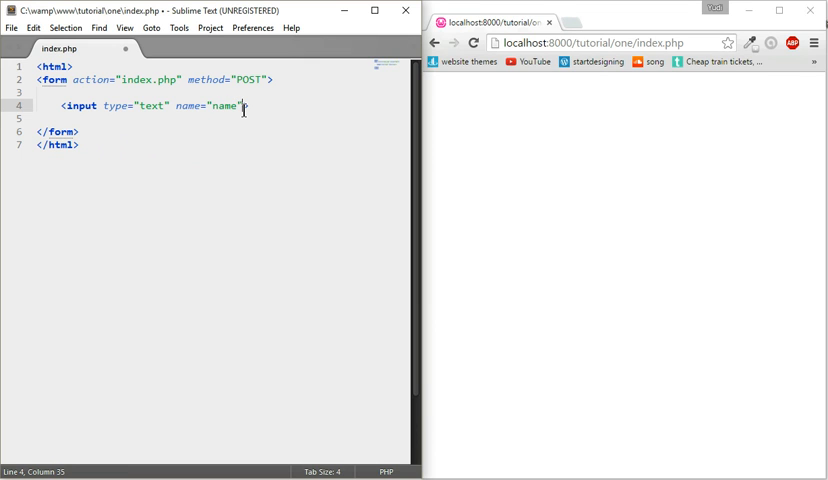
text(pld)
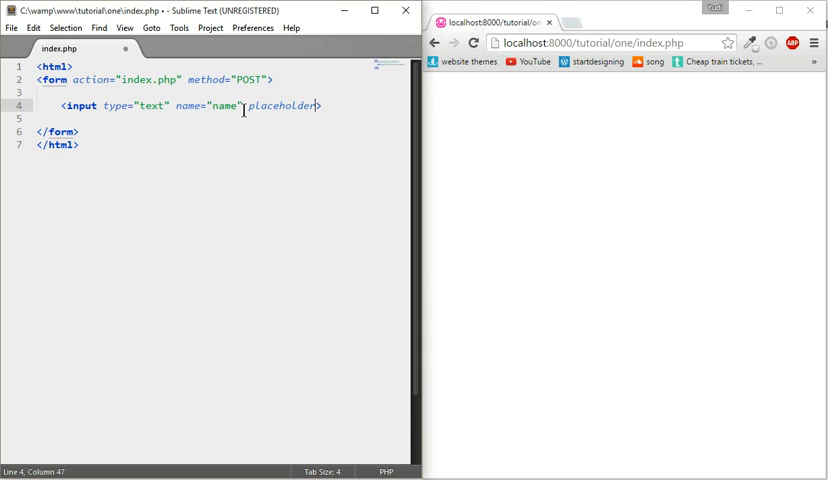
text(="N")
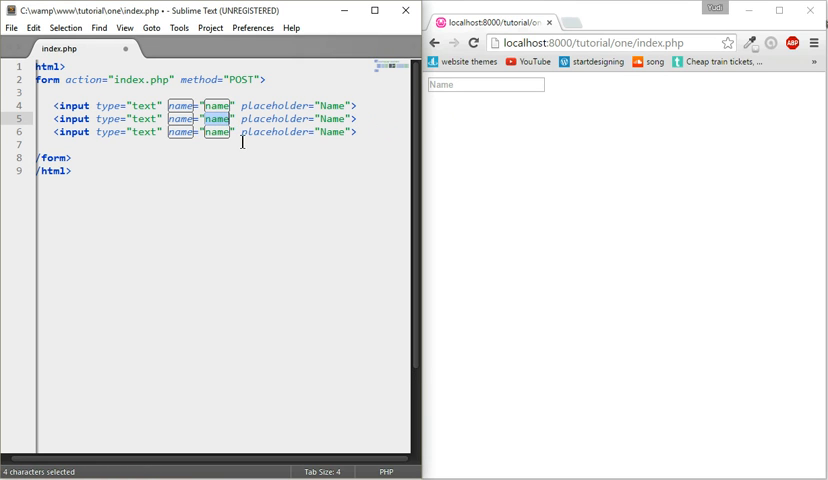
- Rename the other inputs to age (Age) and address, save, and dismiss the reminder
text(age)
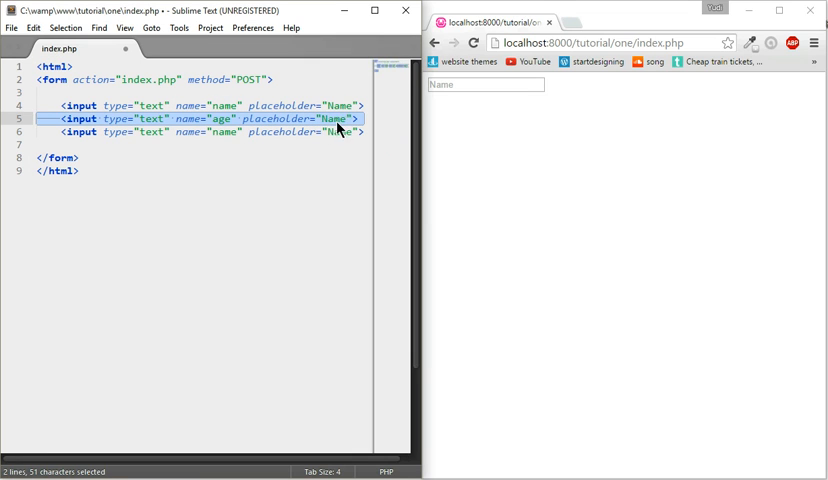
text(Age)
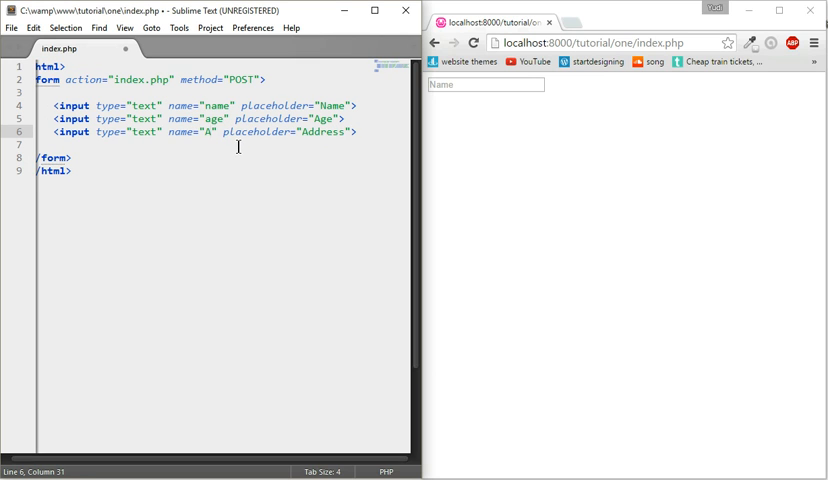
text(ddress)
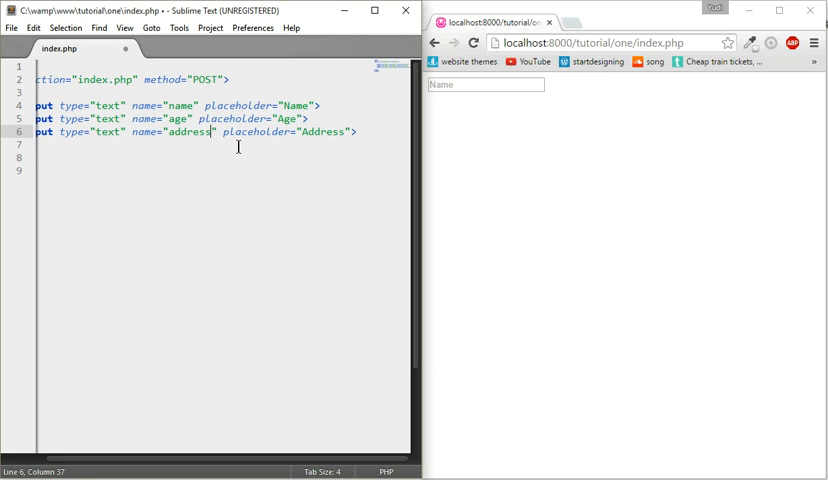
key(ctrl+s)
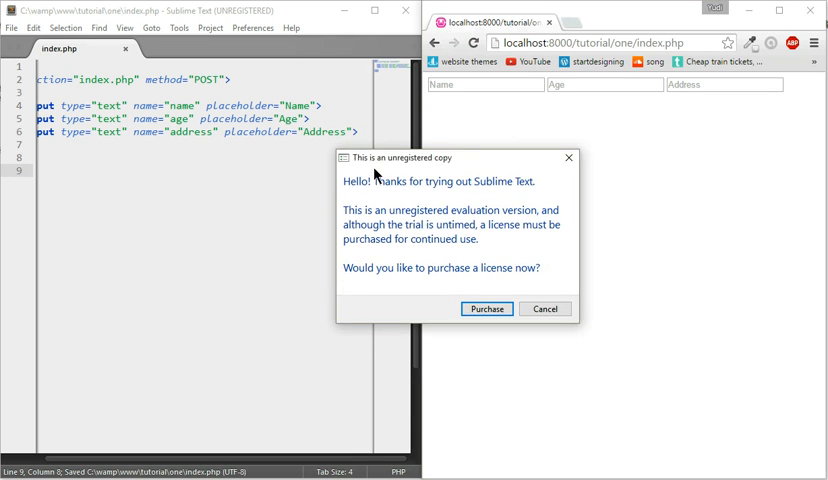
click(545, 308)
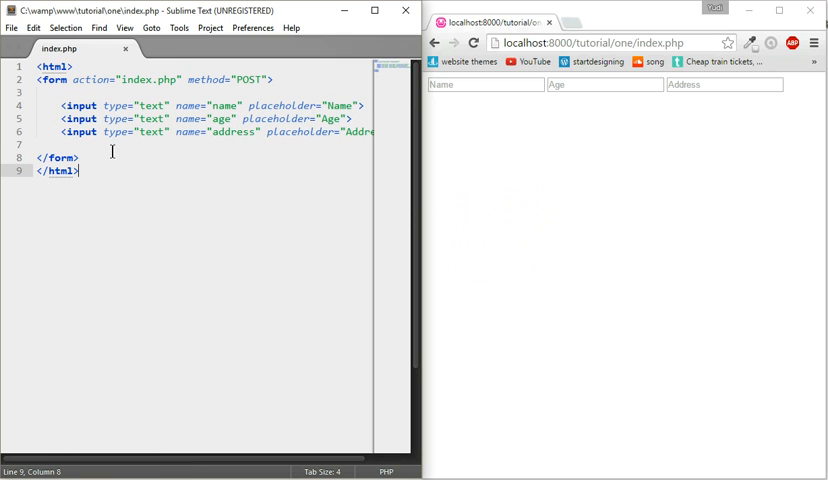
- Add an input of type submit named submit to the form and save index.php
text(<input type=")
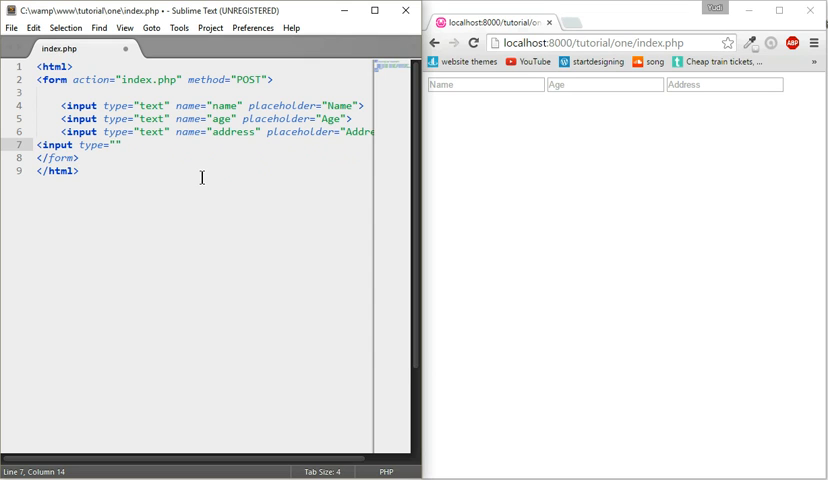
text(submit)
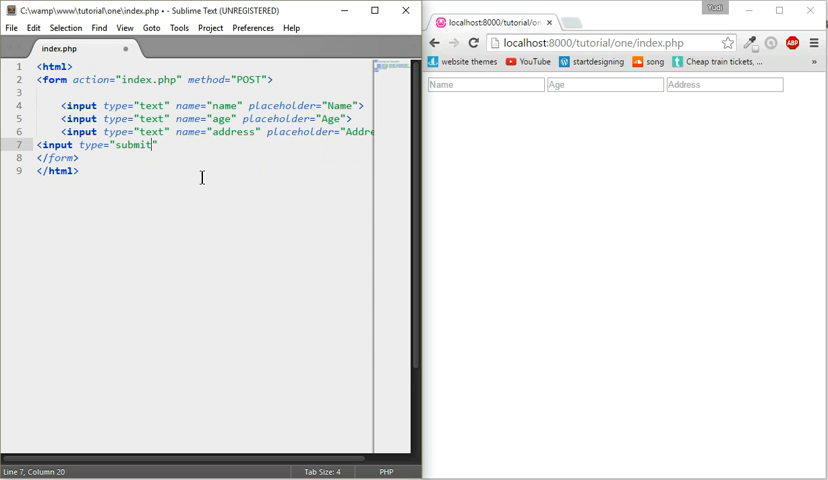
text(name="">)
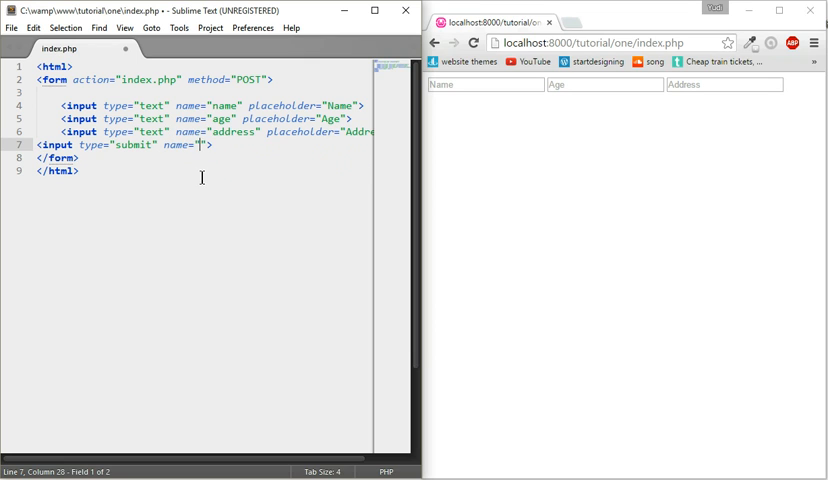
text(submit)
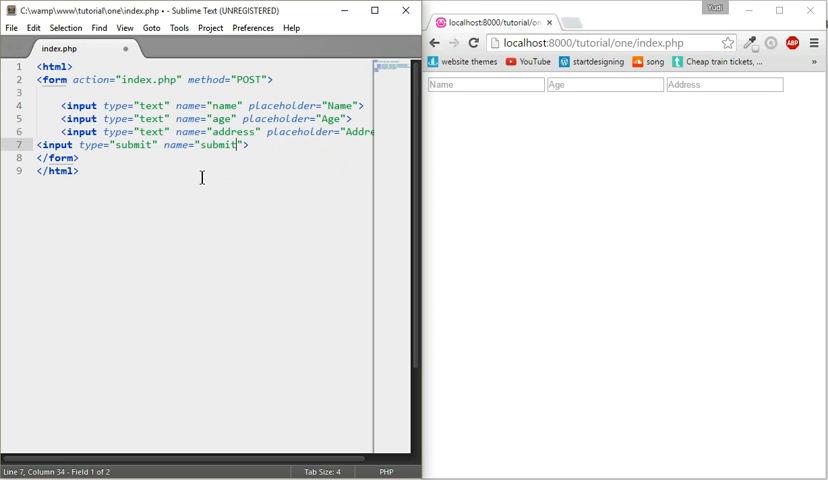
key(ctrl+s)
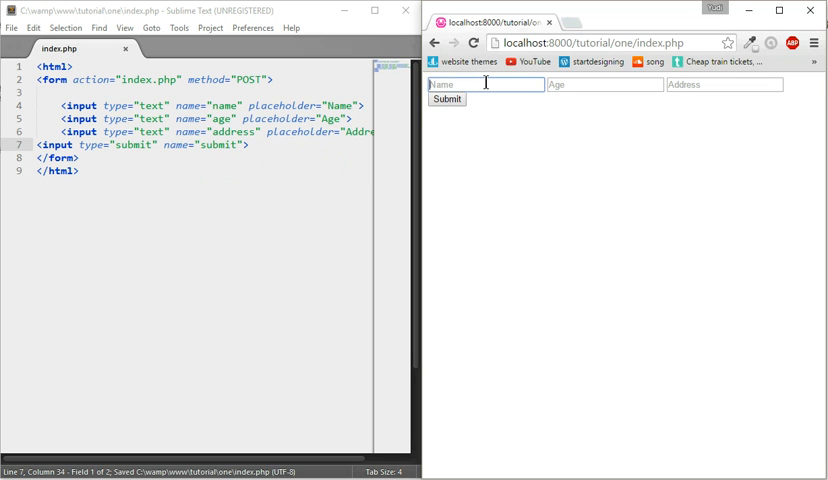
mouse_move(456, 112)
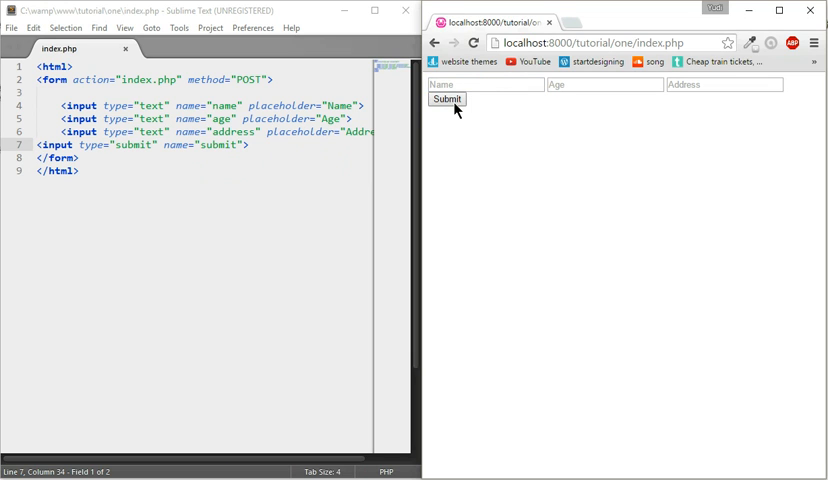
mouse_move(500, 108)
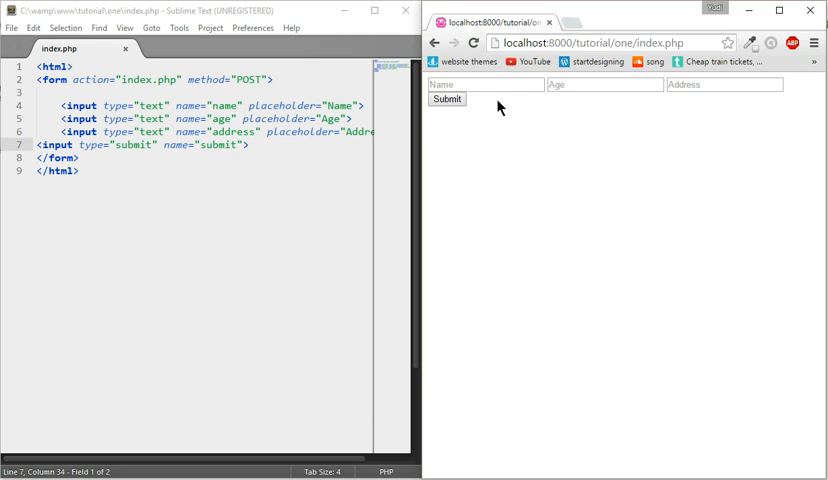
mouse_move(368, 140)
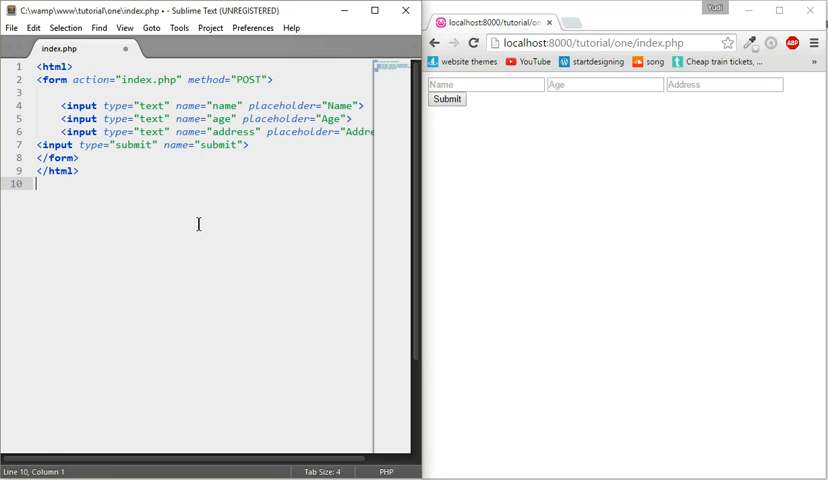
- Below </html>, write <?php and ?> tags with a blank line inside
text(<)
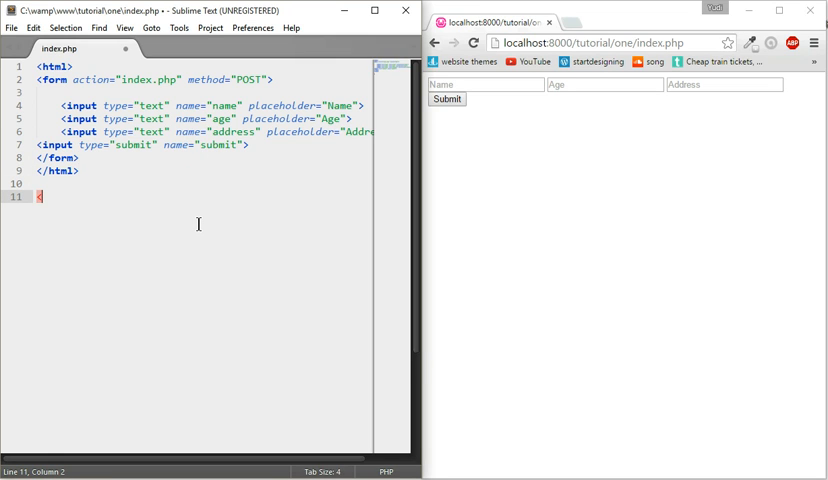
text(?php)
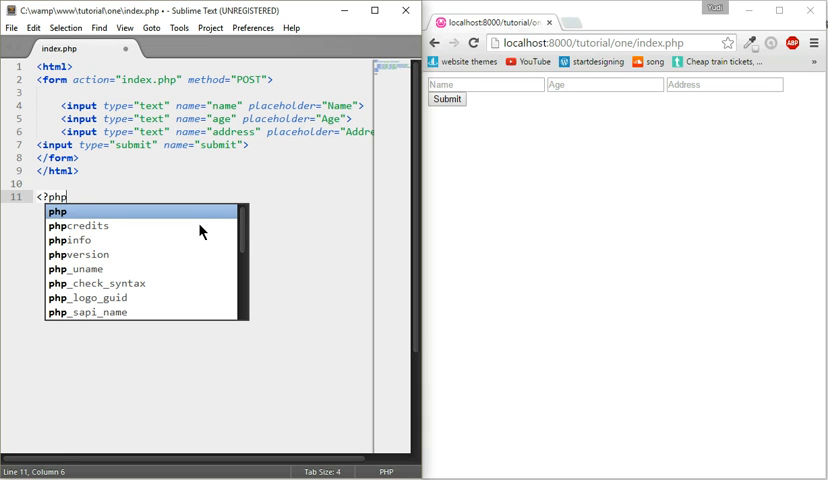
mouse_move(198, 225)
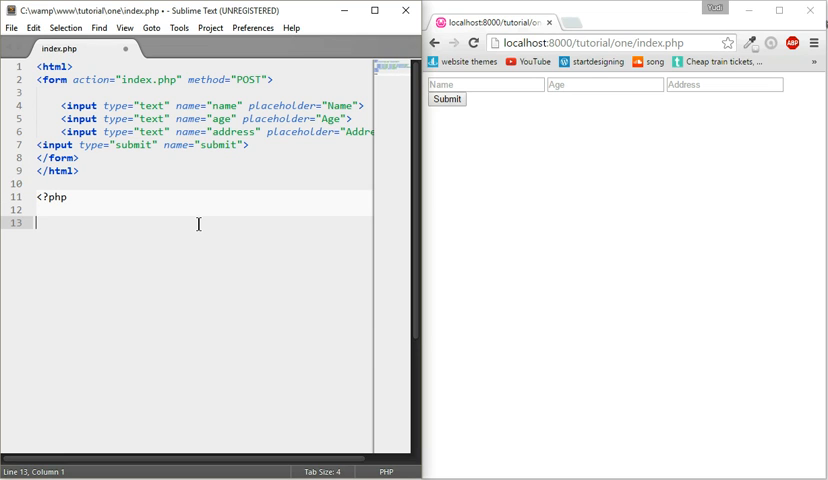
text(?>)
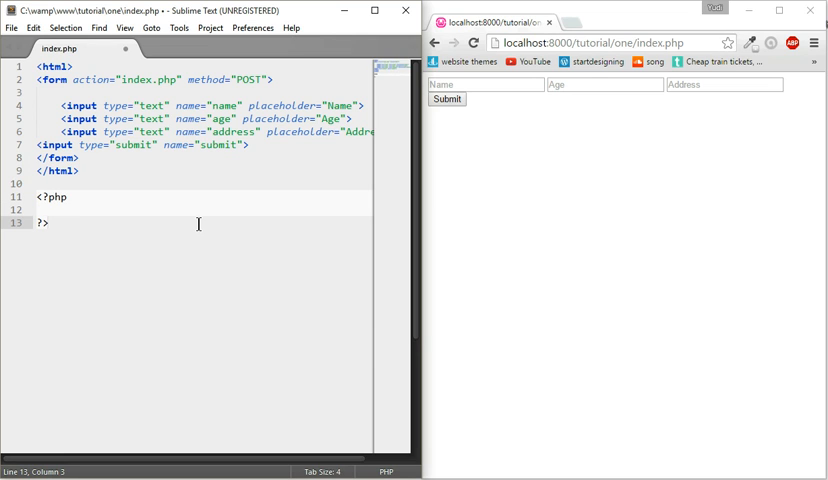
key(Enter)
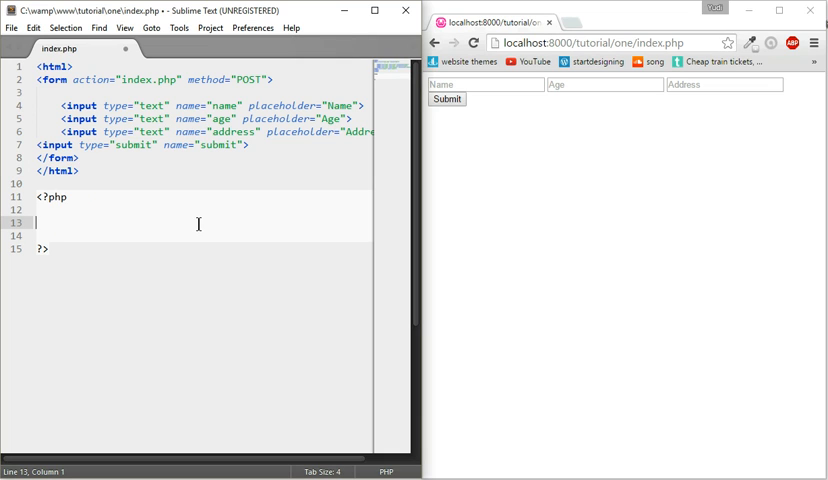
- Start an if statement whose condition calls isset()
text(if)
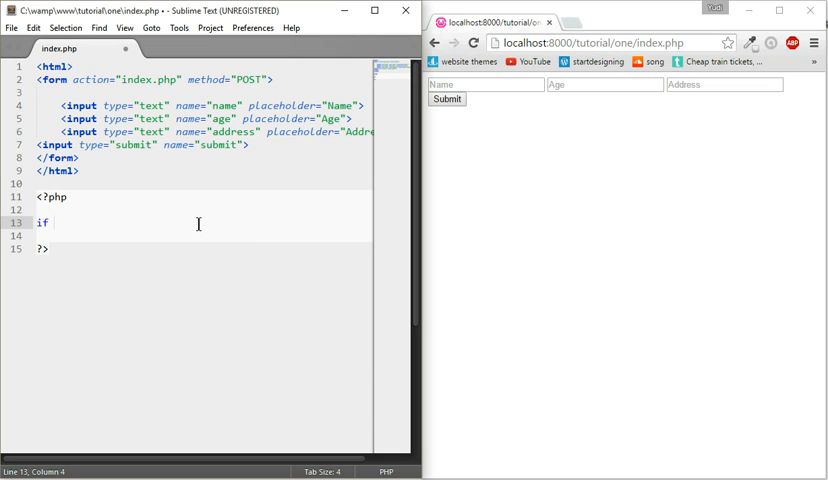
text(())
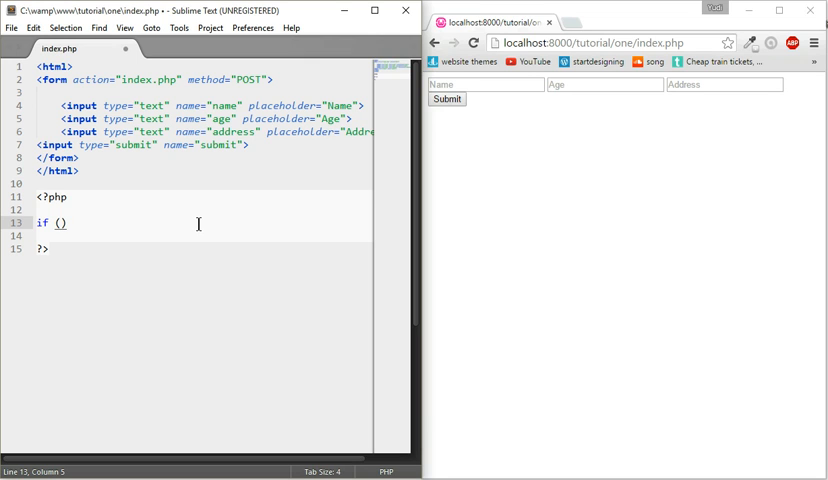
text($)
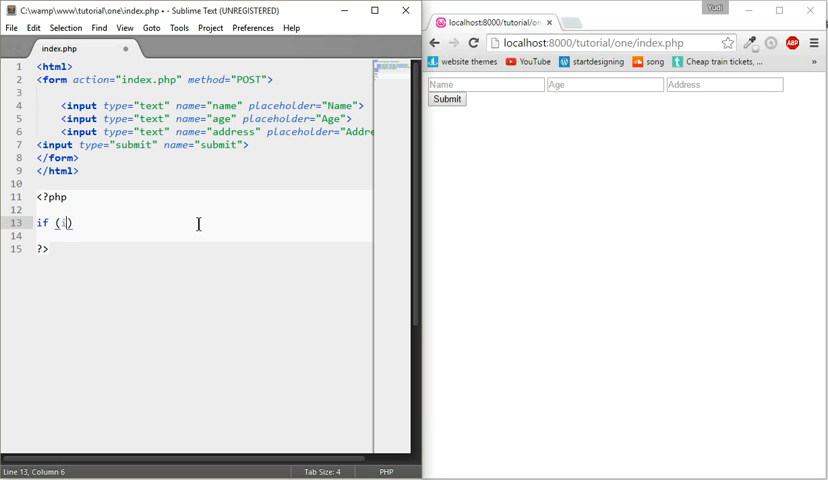
text(isset)
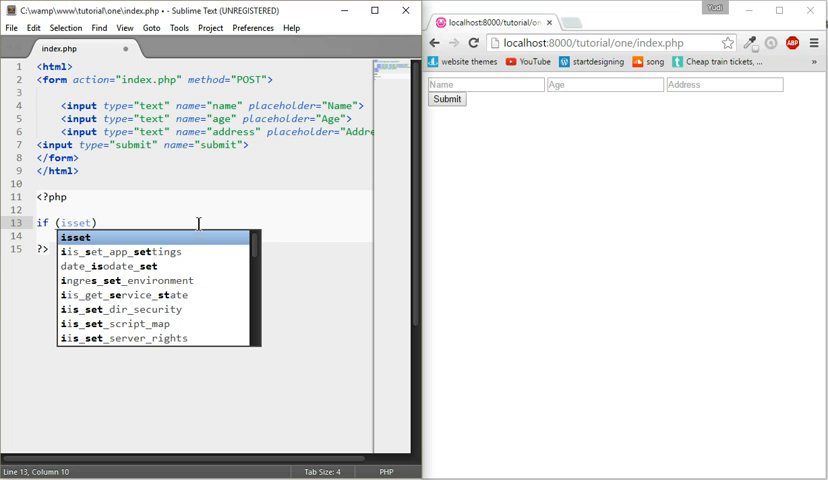
key(Tab)
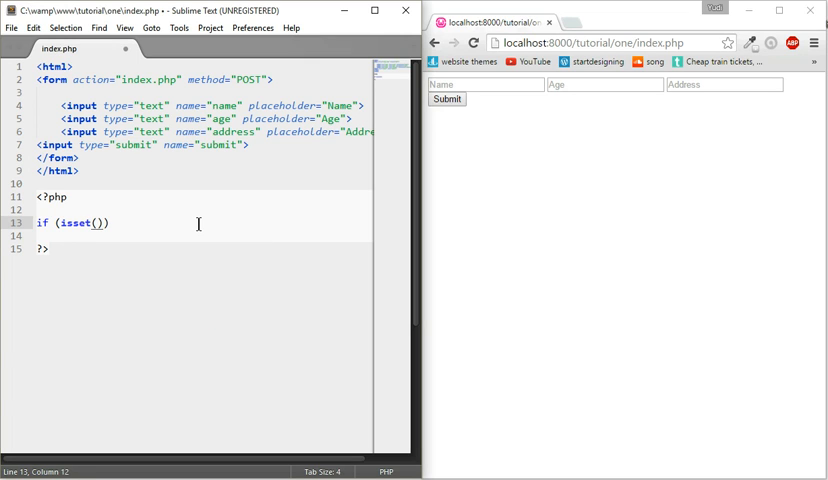
key(Left)
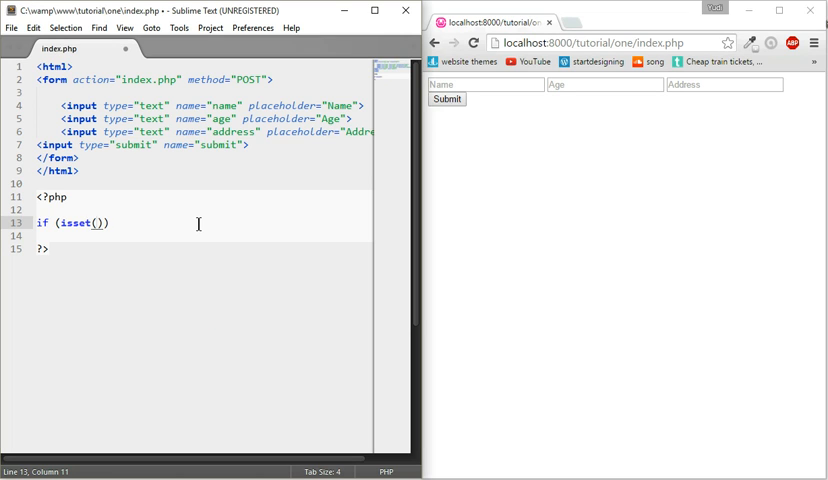
- Check $_POST['submit'] inside isset and open the brace body with blank lines
text($)
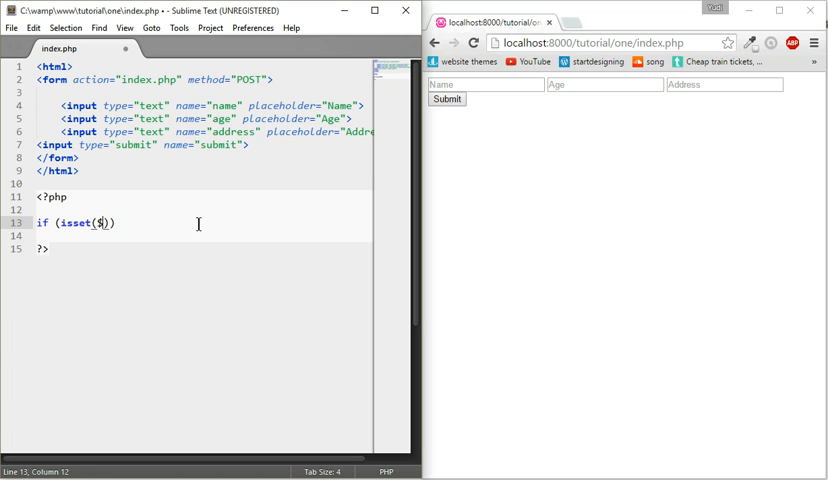
text(_P)
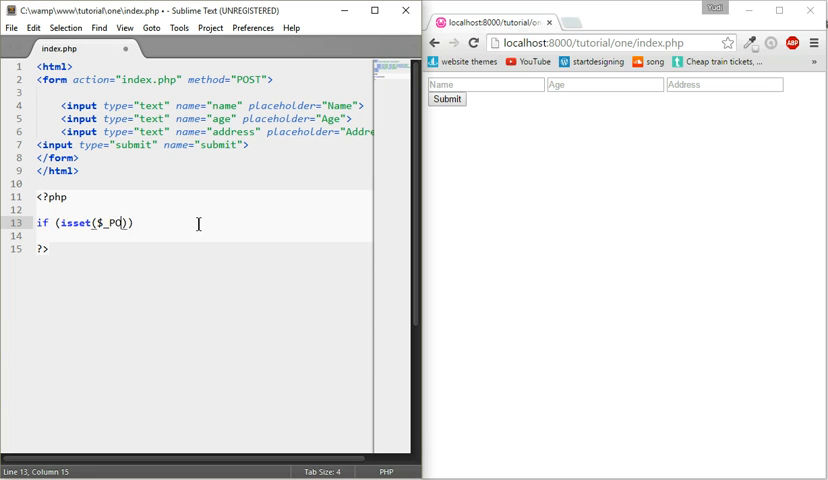
text(OST[])
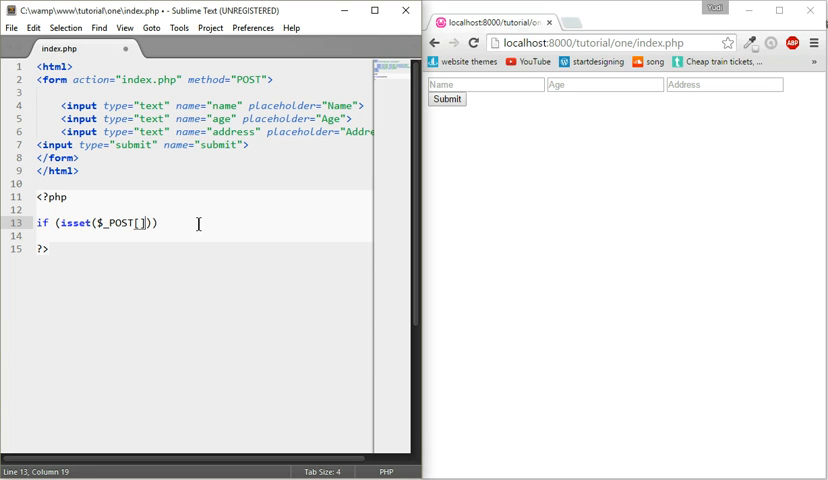
text(;)
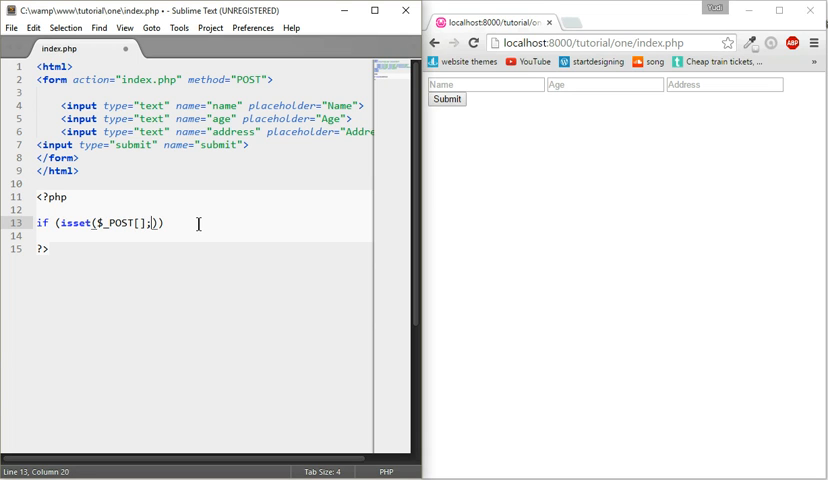
text(')
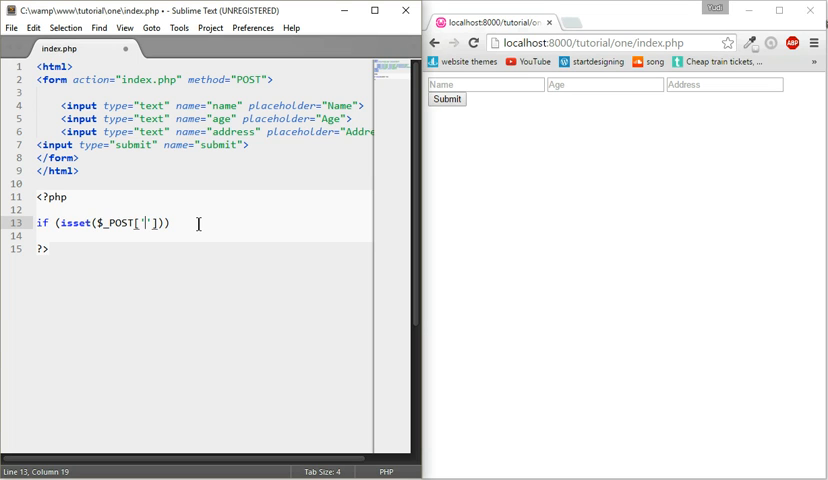
text(subm)
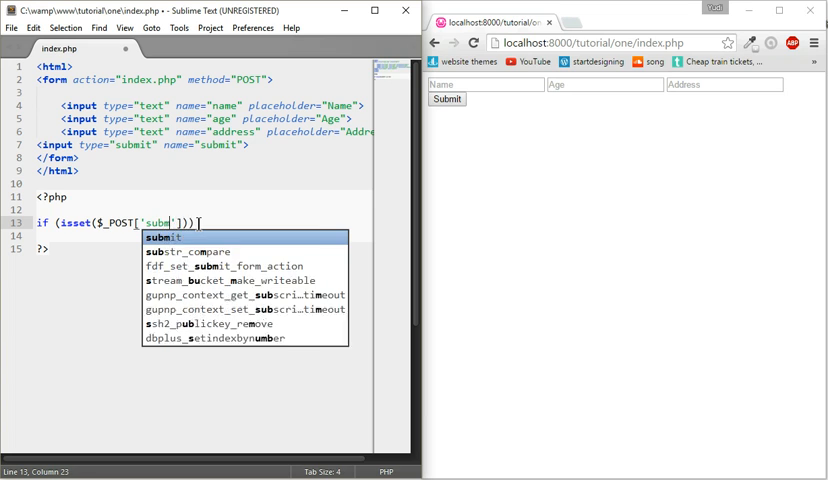
key(Tab)
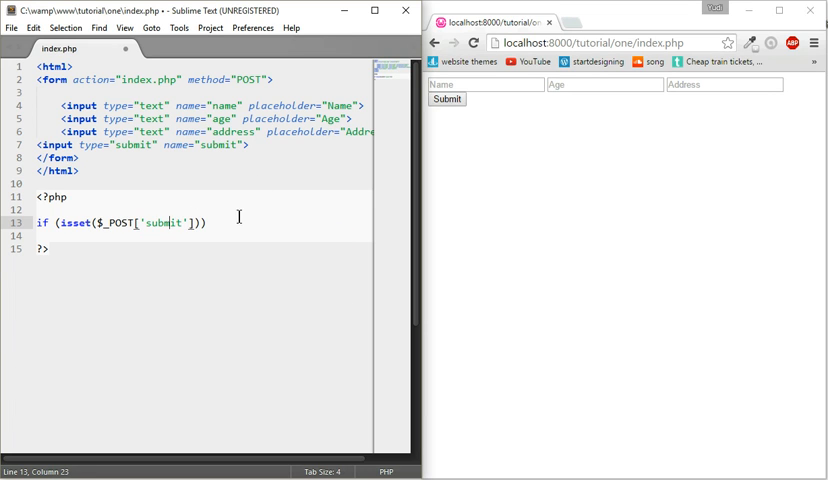
text({)
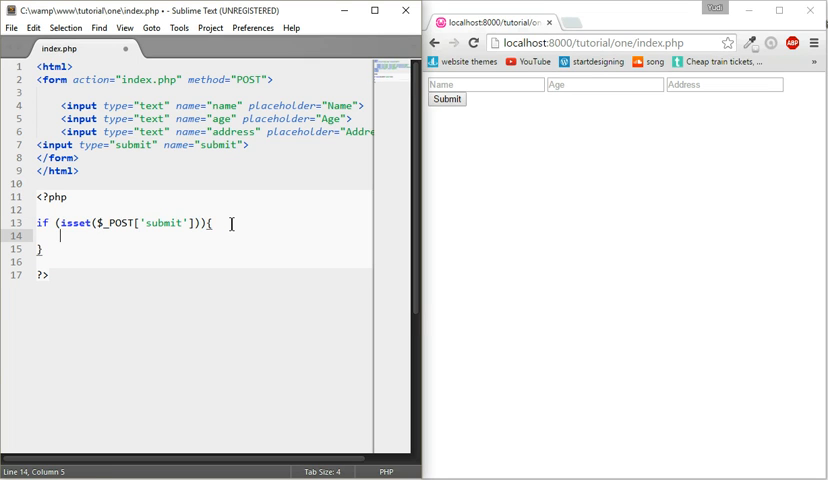
key(enter)
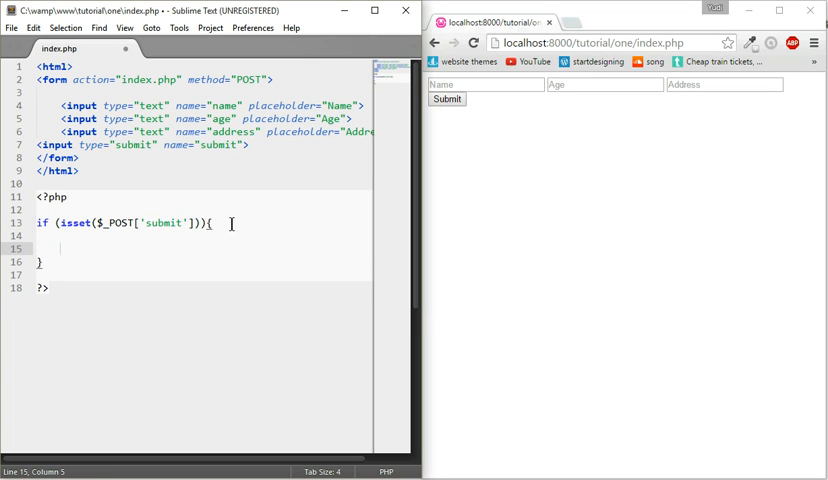
key(enter)
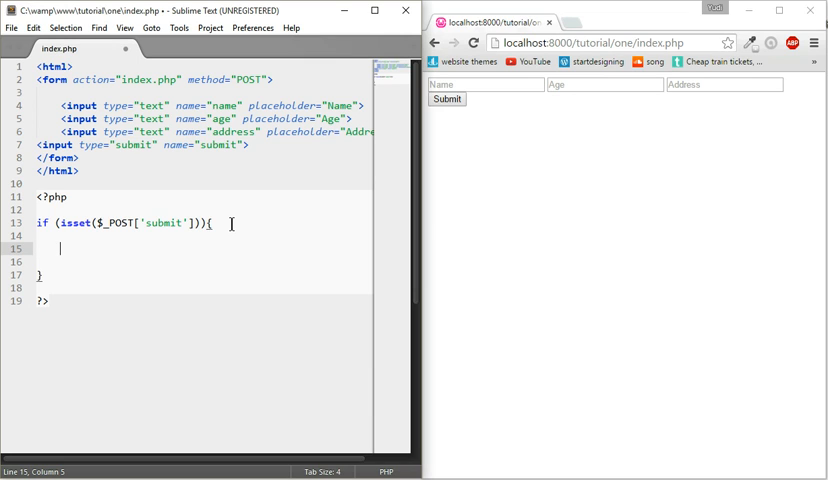
- Assign $name = $_POST['name'], plus matching $age and $address lines from posted values
text($)
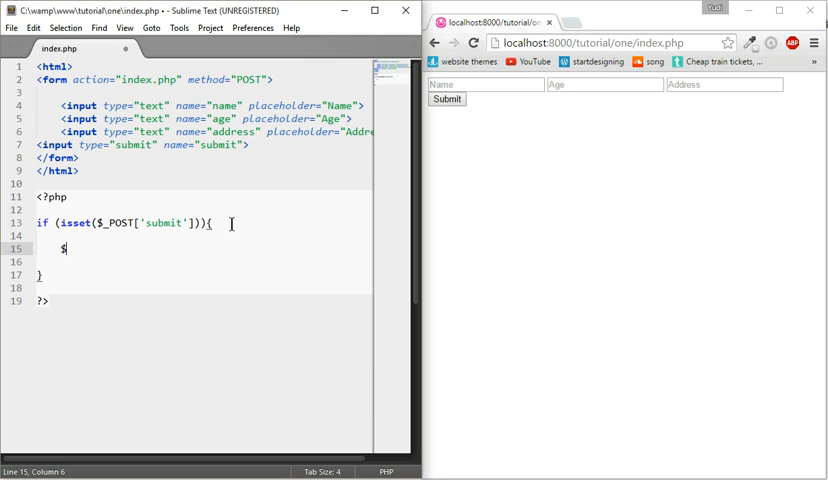
text(na)
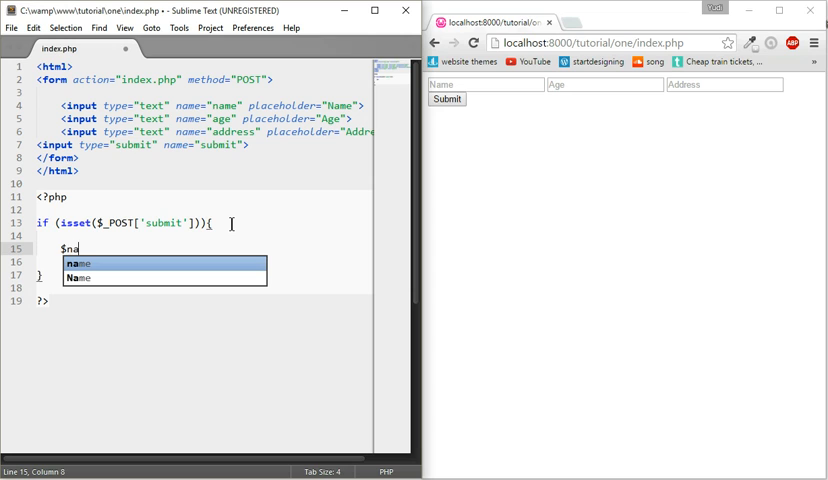
key(Tab)
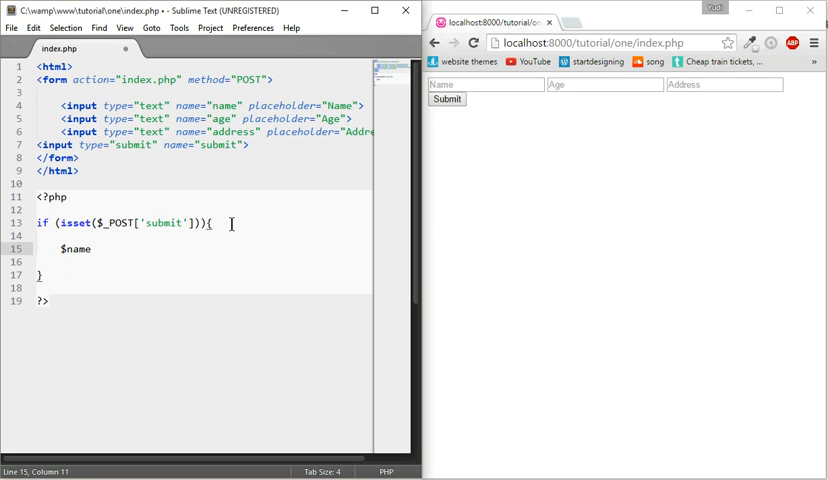
text(=)
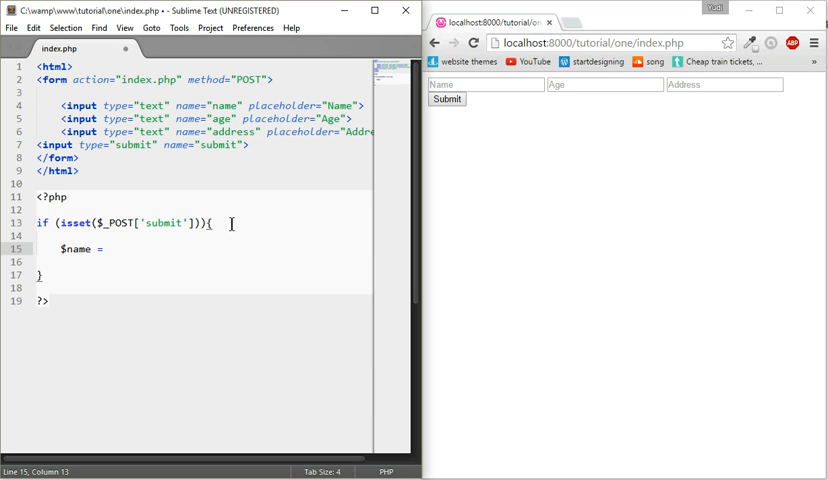
text($)
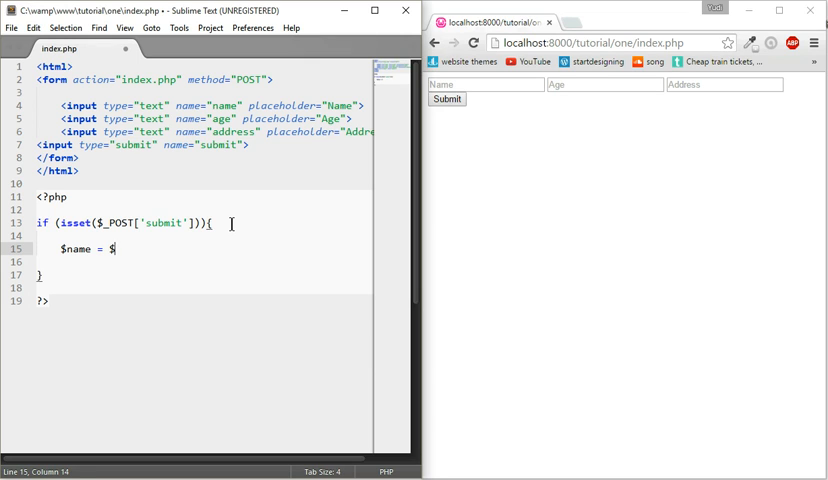
text(_POST)
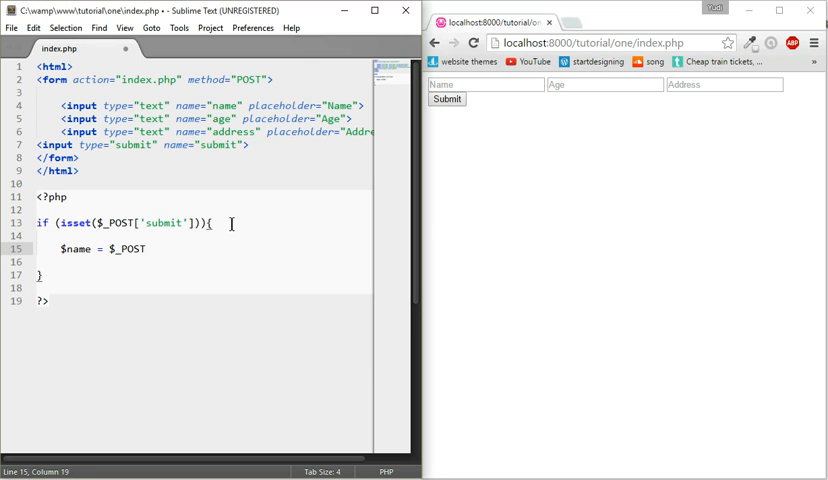
text([''];)
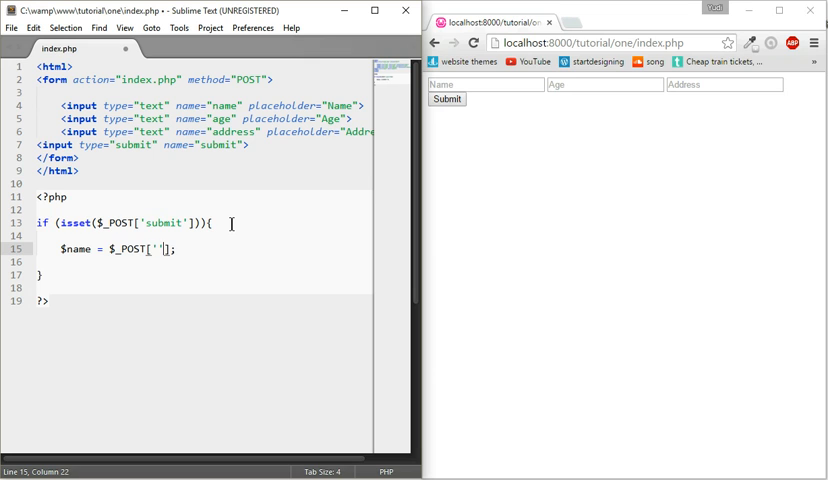
text(name)
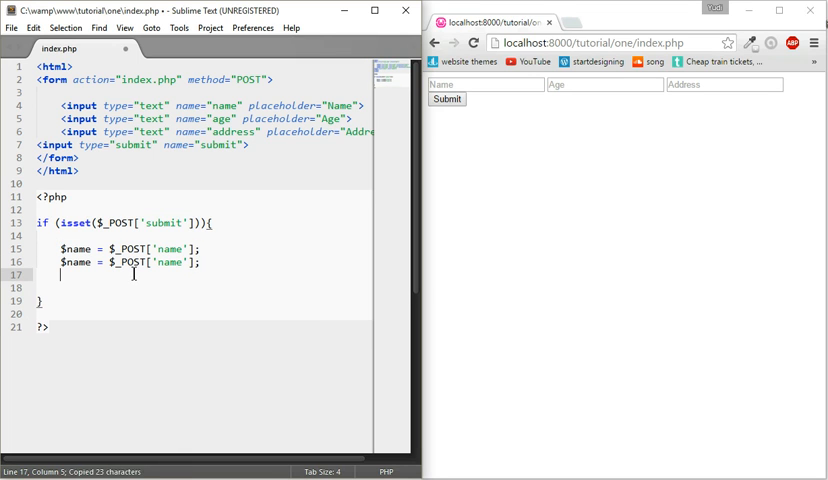
text($a)
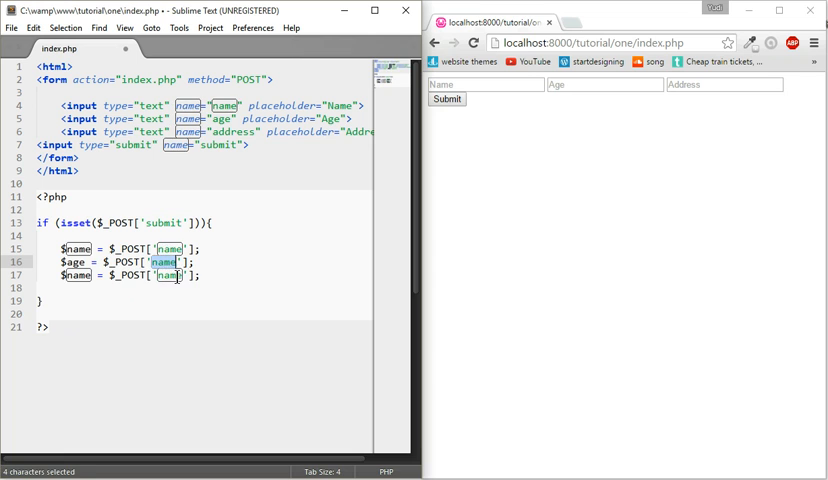
text(age)
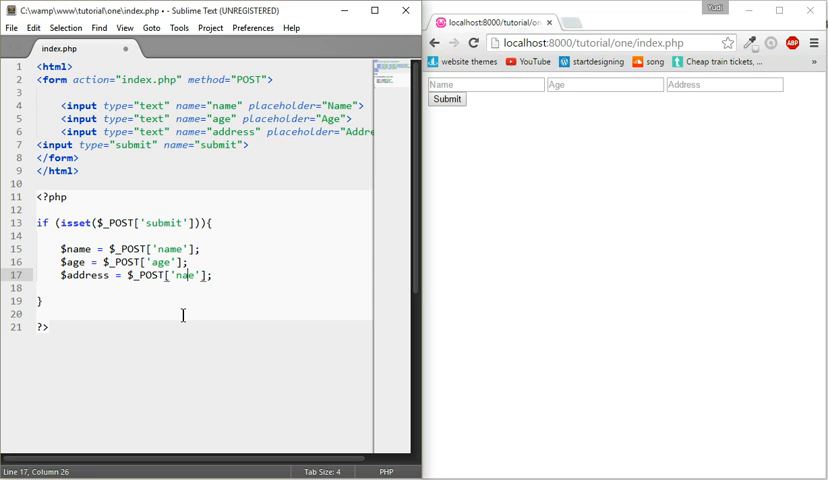
text(add)
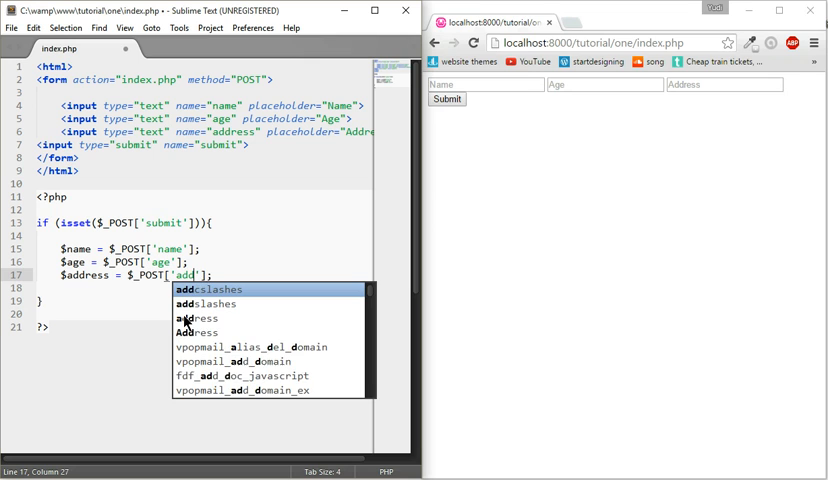
text(ress)
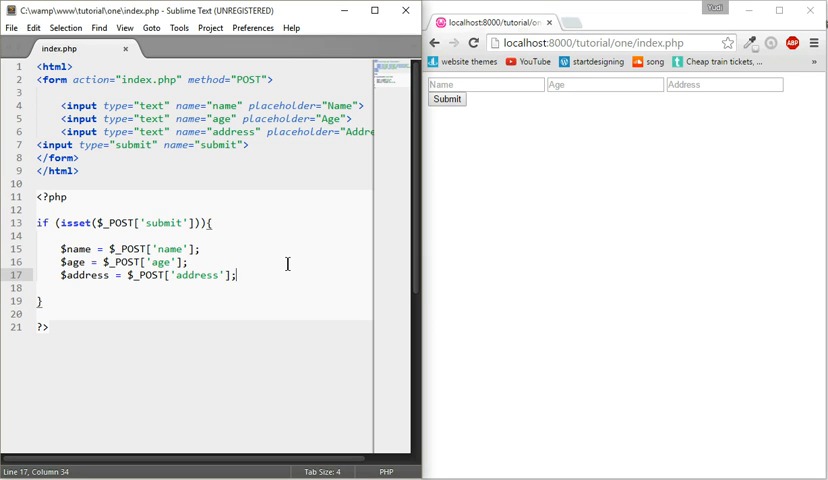
- Start an echo statement with a welcome greeting that includes $name
text(e)
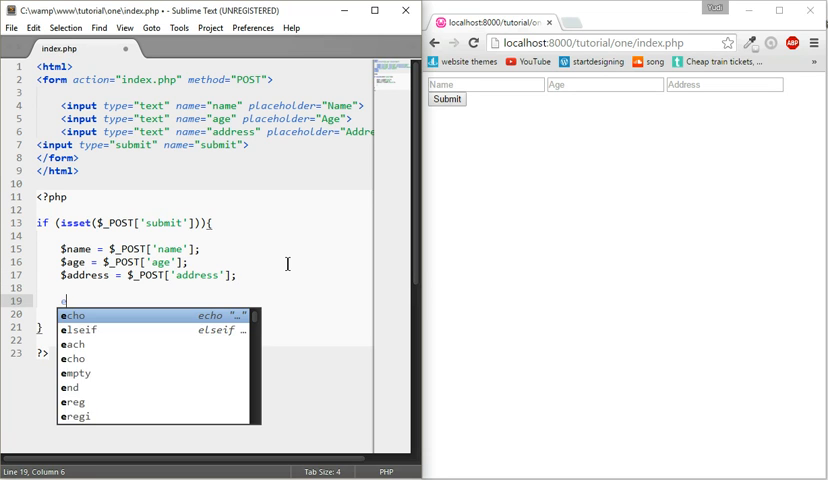
key(Tab)
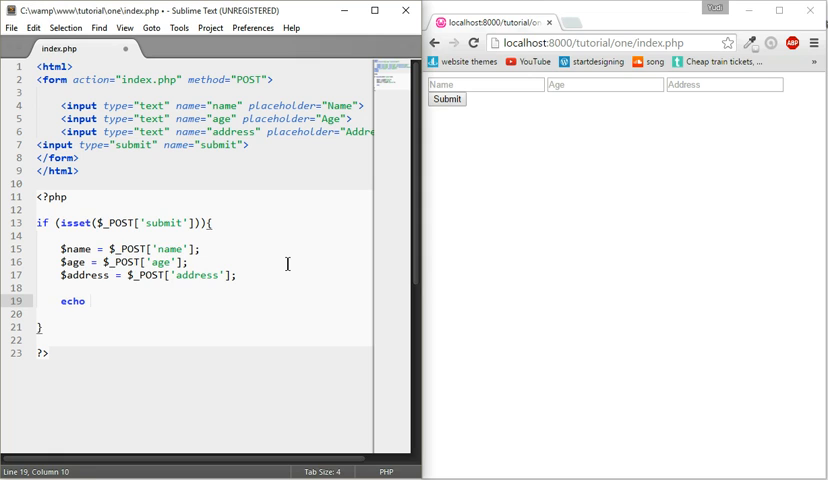
text("")
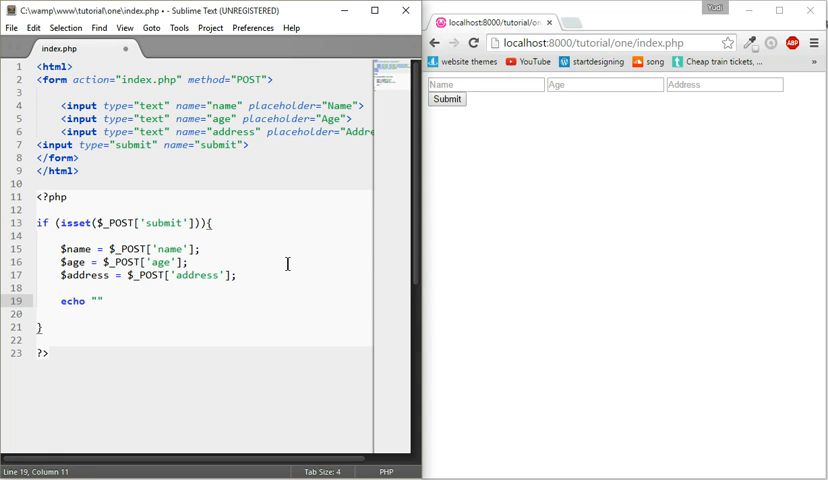
text(y)
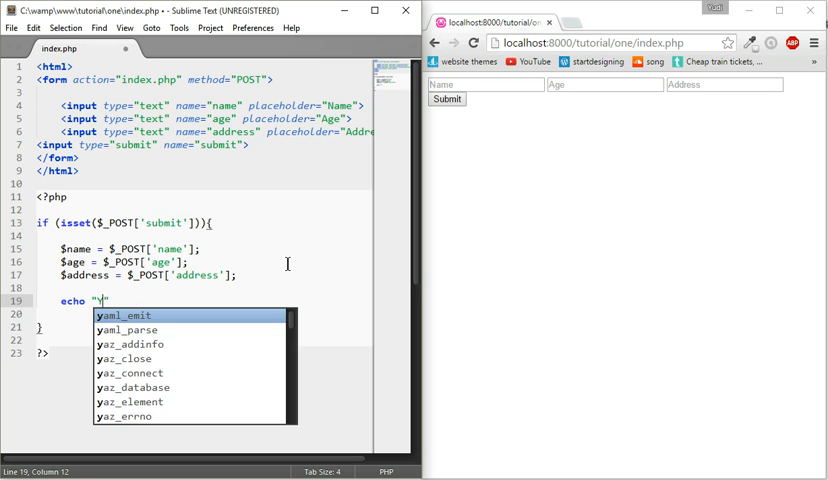
text(elc)
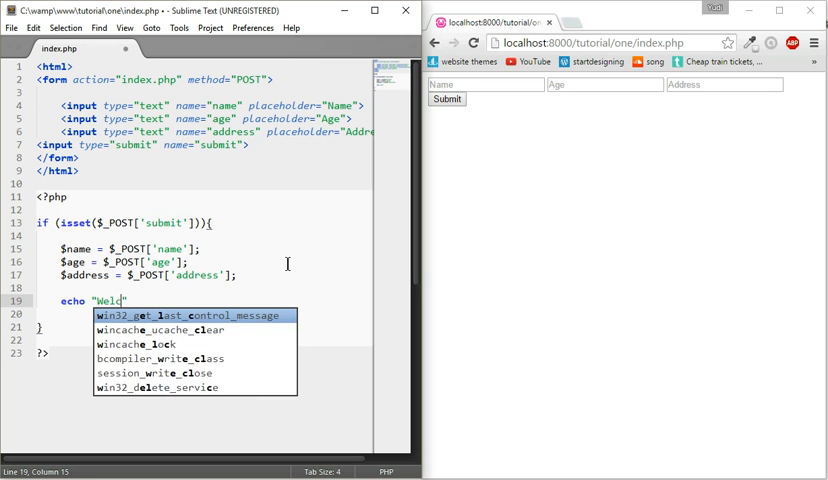
text(come)
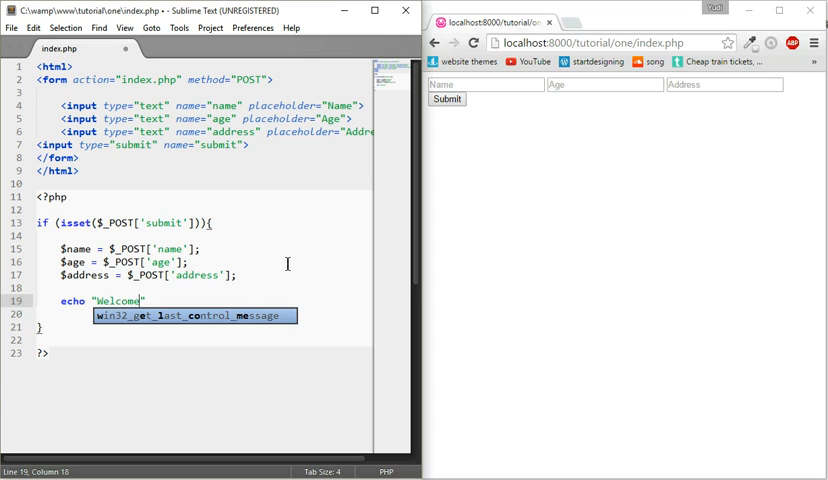
text($n)
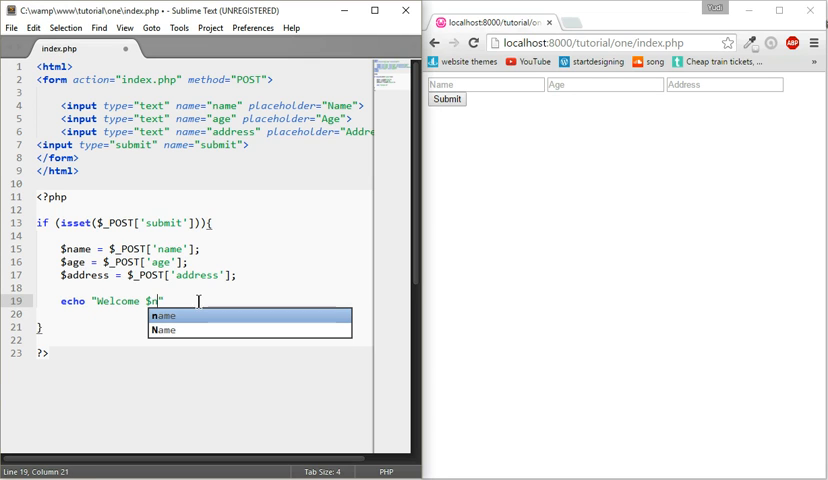
text(ame you)
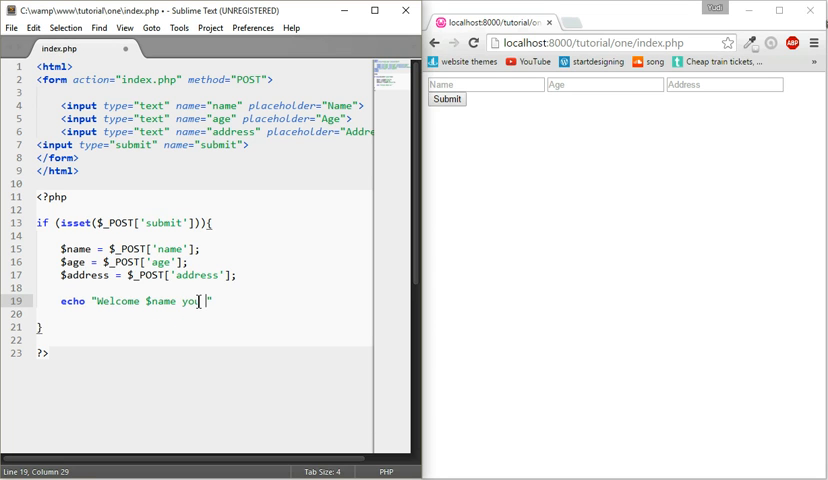
- Add 'are $age years old' and 'address is $address', ending with a full stop
text(are $)
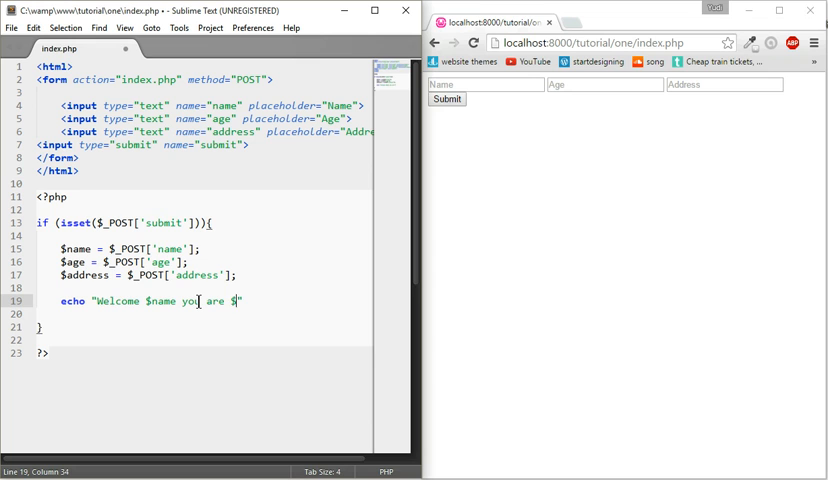
text(age)
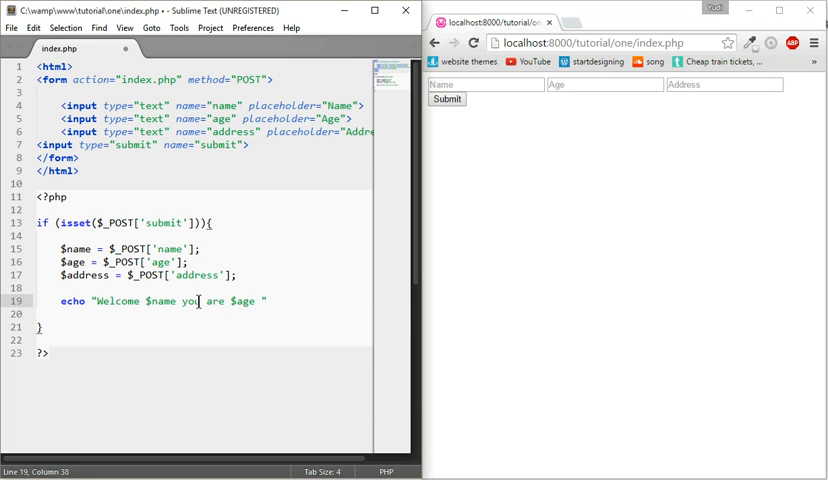
text(years old and your)
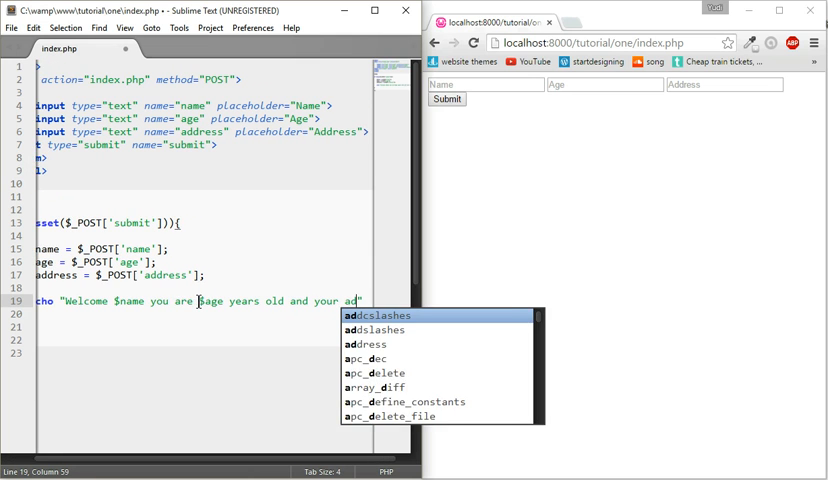
text(address is)
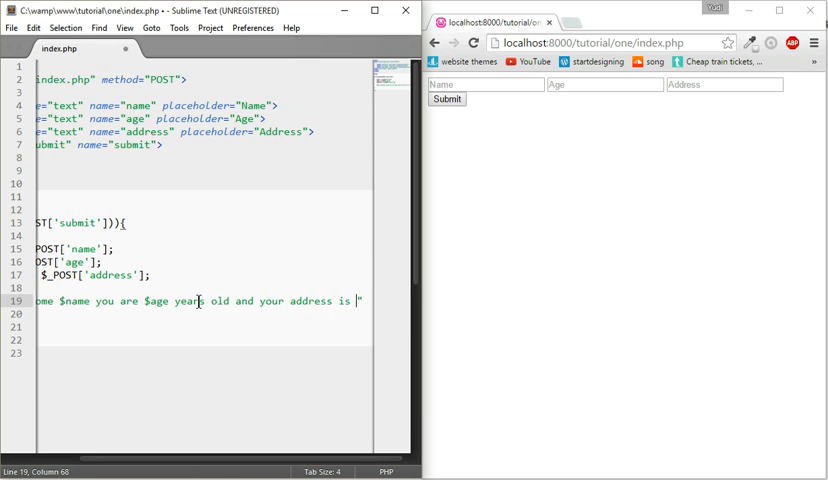
text($address)
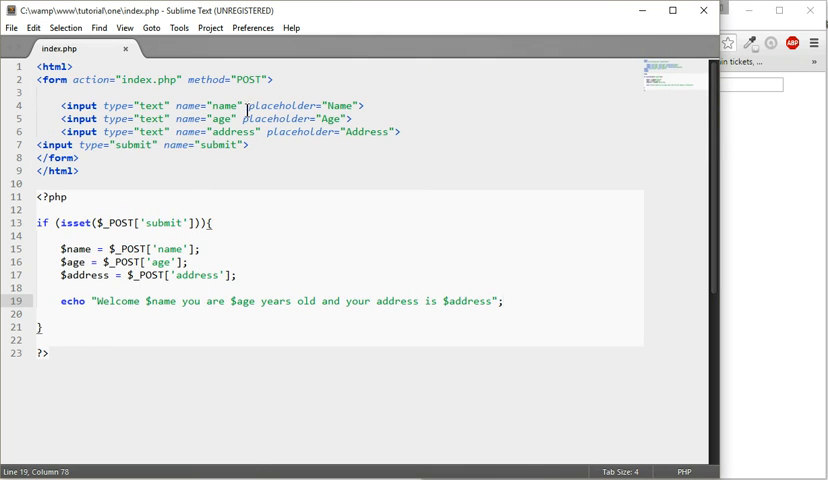
mouse_move(91, 308)
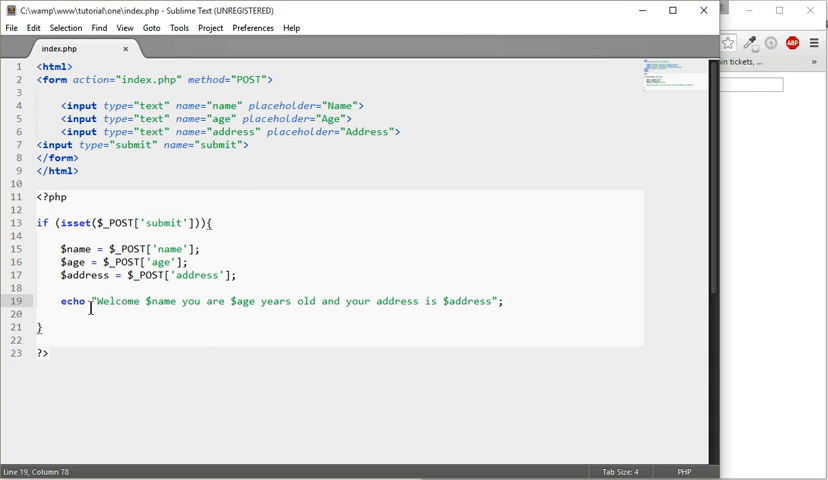
mouse_move(189, 302)
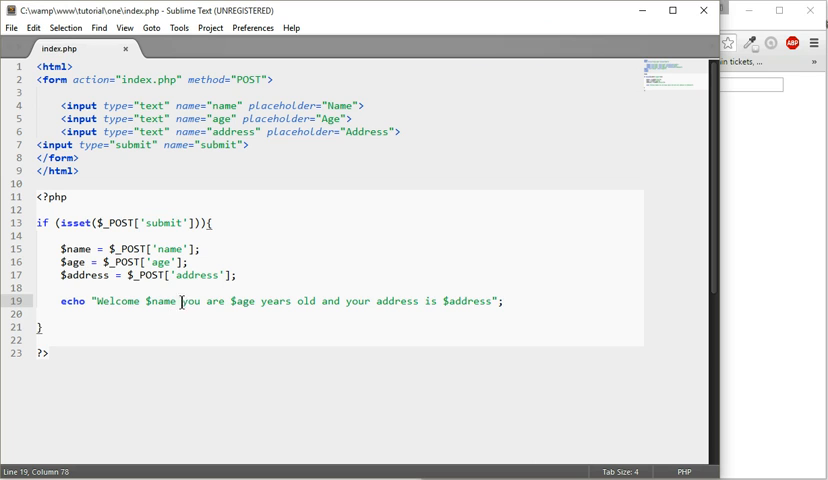
mouse_move(375, 308)
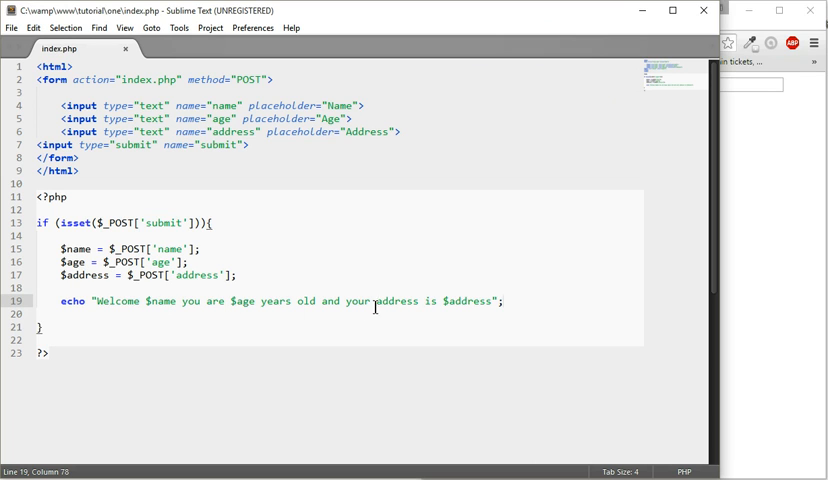
click(491, 301)
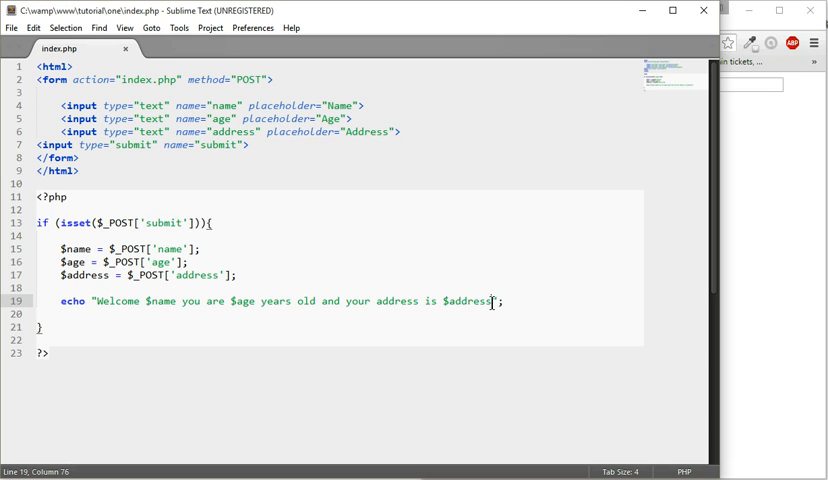
text(.php)
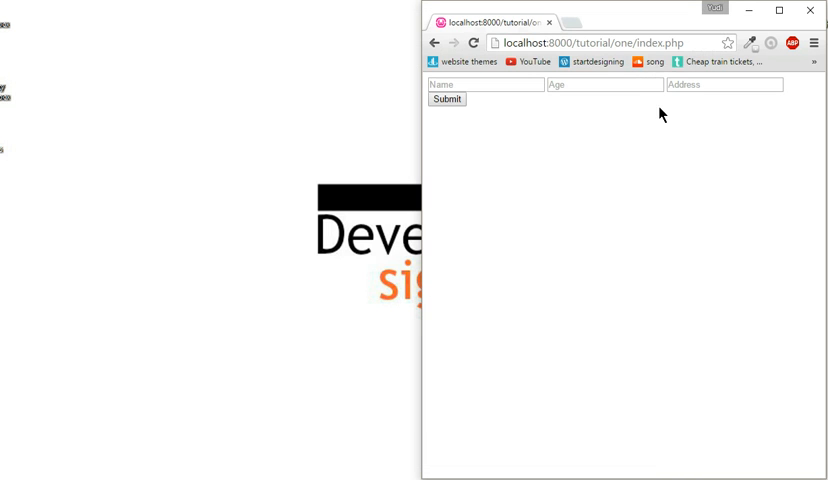
- Reload with resend, then submit the form with jeff, 21 and 30 lime street
click(473, 43)
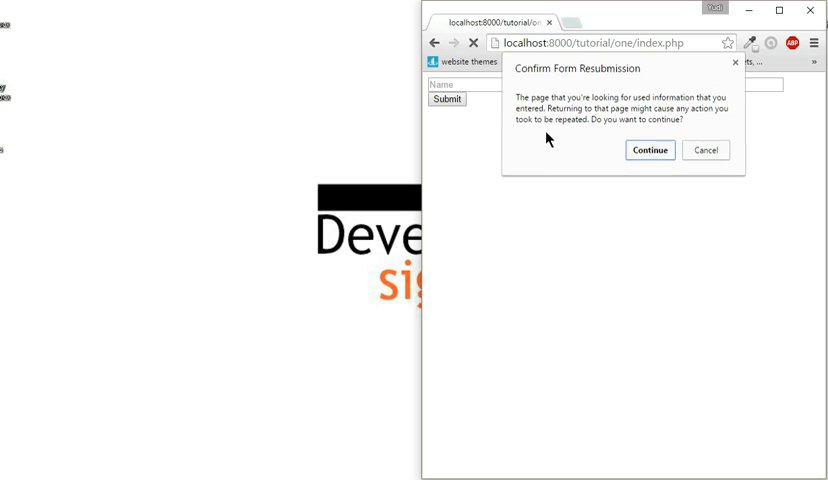
click(650, 150)
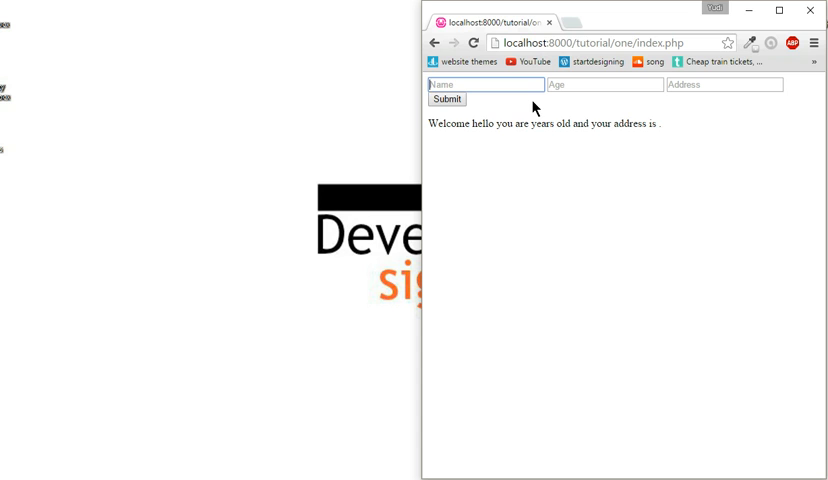
text(jeff)
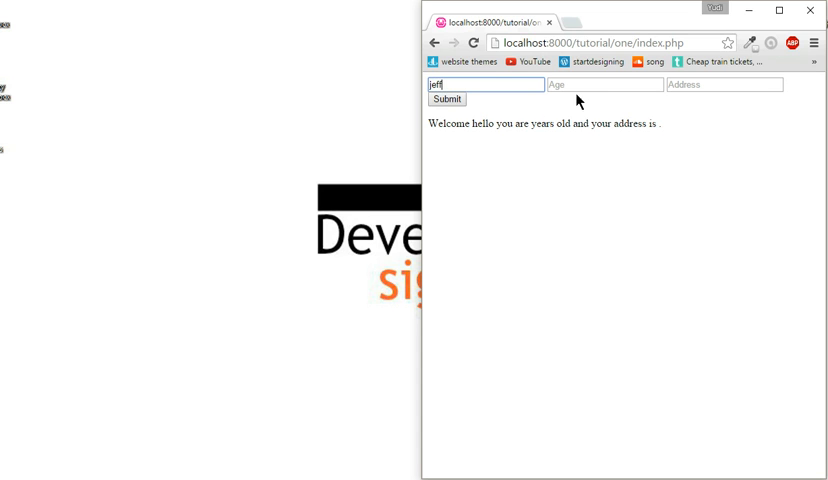
text(21)
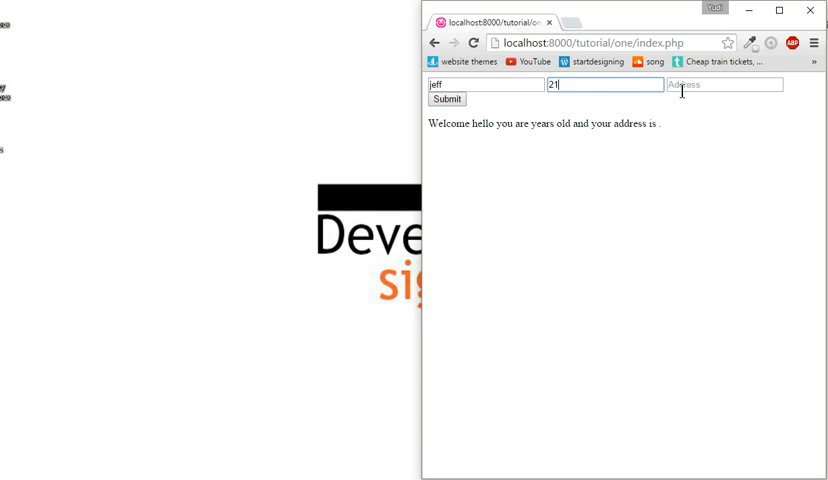
mouse_move(692, 180)
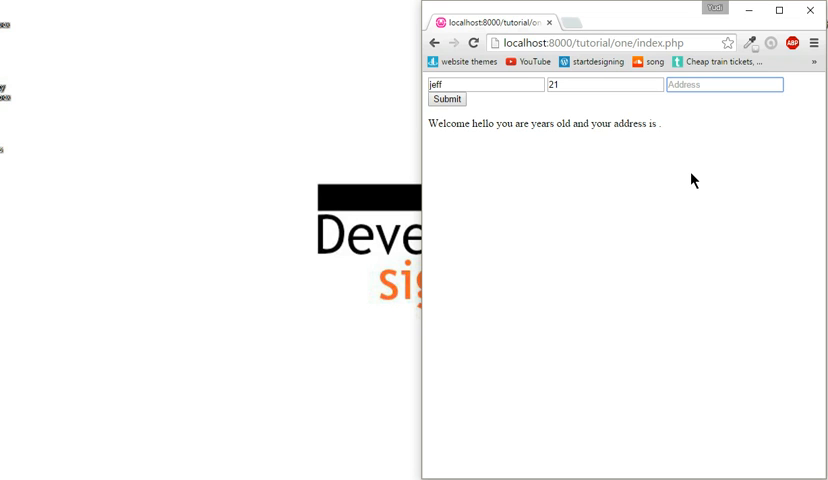
text(30 lime)
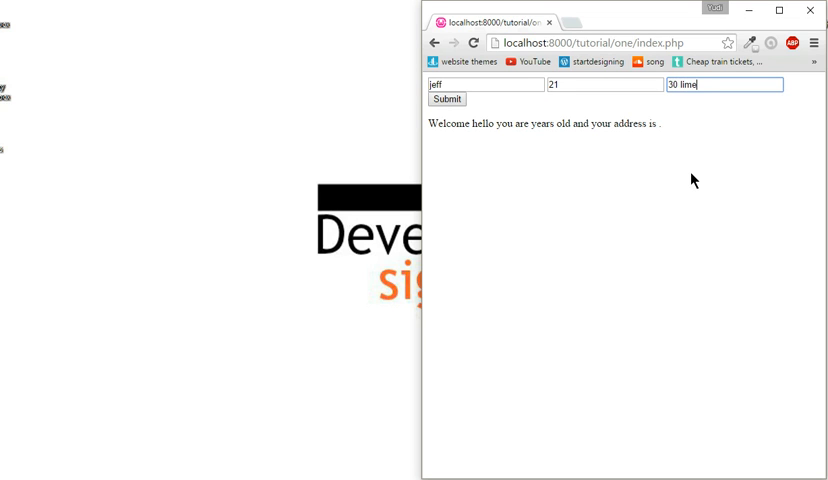
text(street)
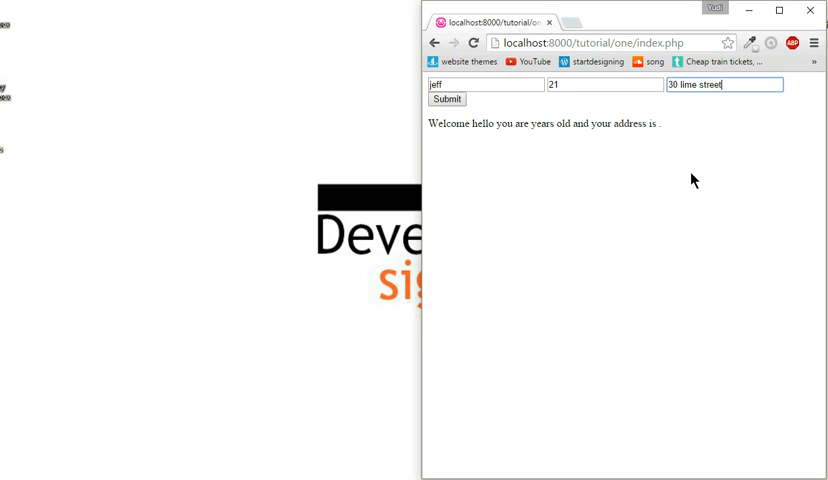
click(446, 98)
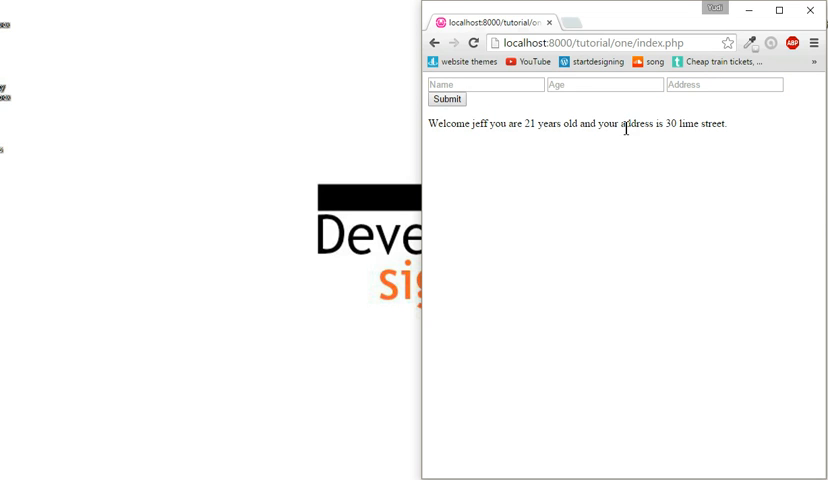
mouse_move(218, 472)
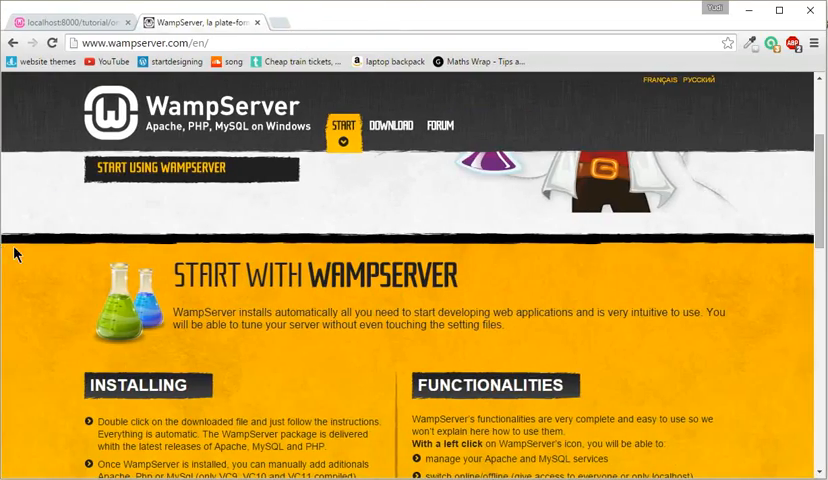
- Scroll the wampserver.com page and jump to its DOWNLOAD section
scroll(down, 3)
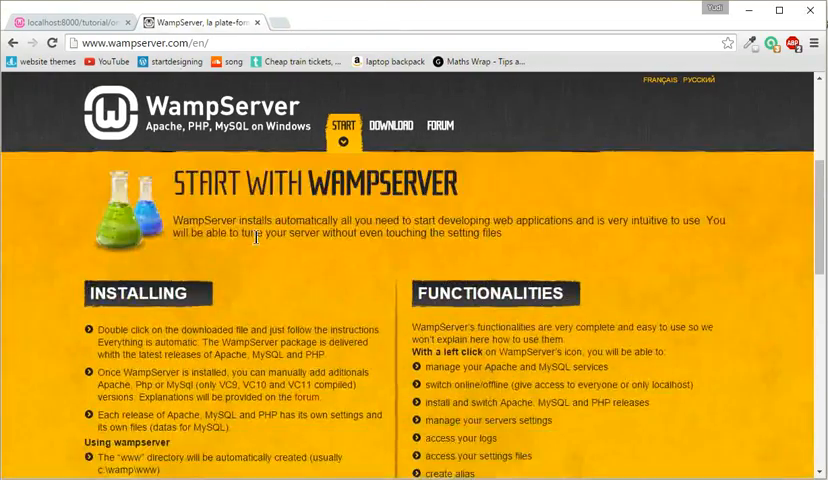
click(390, 125)
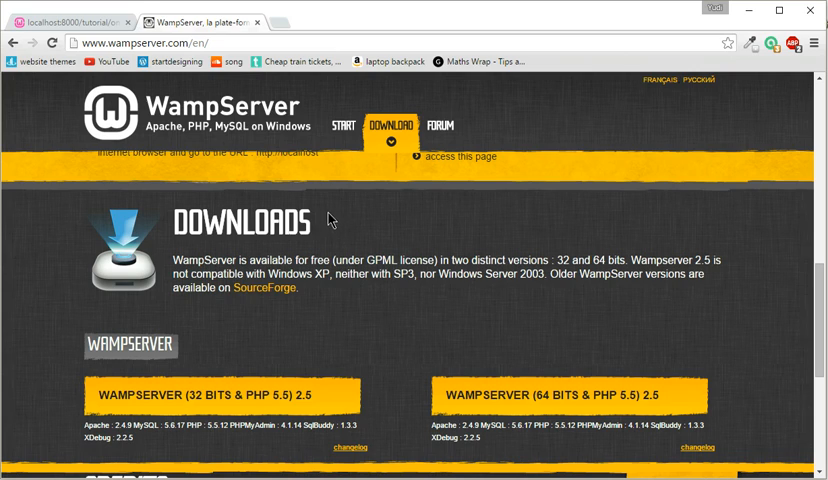